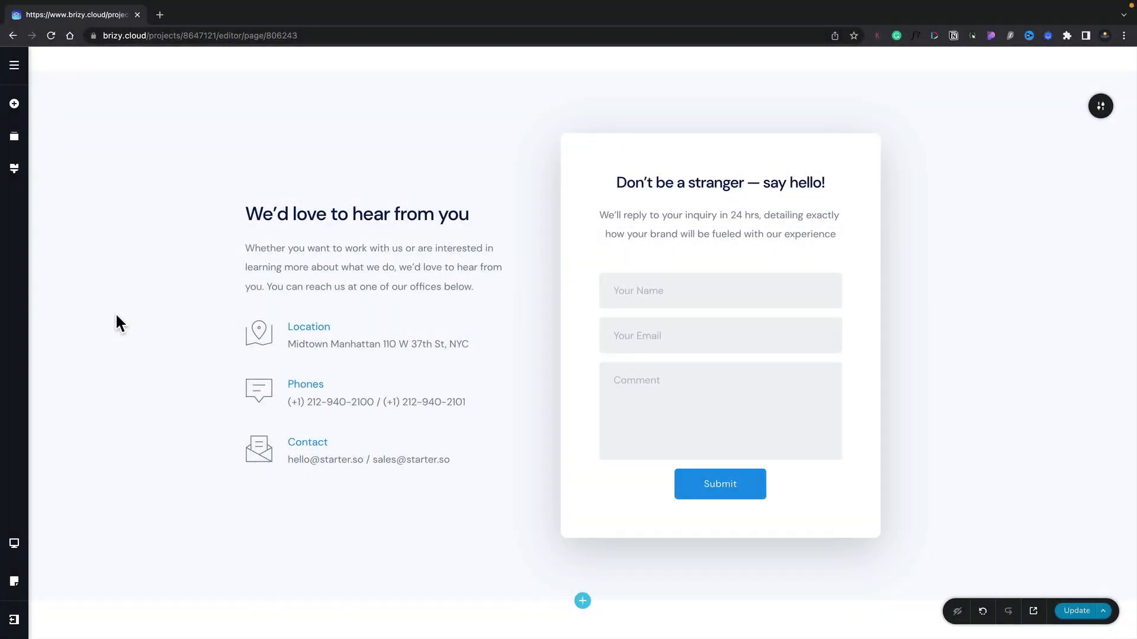
mouse_move(130, 380)
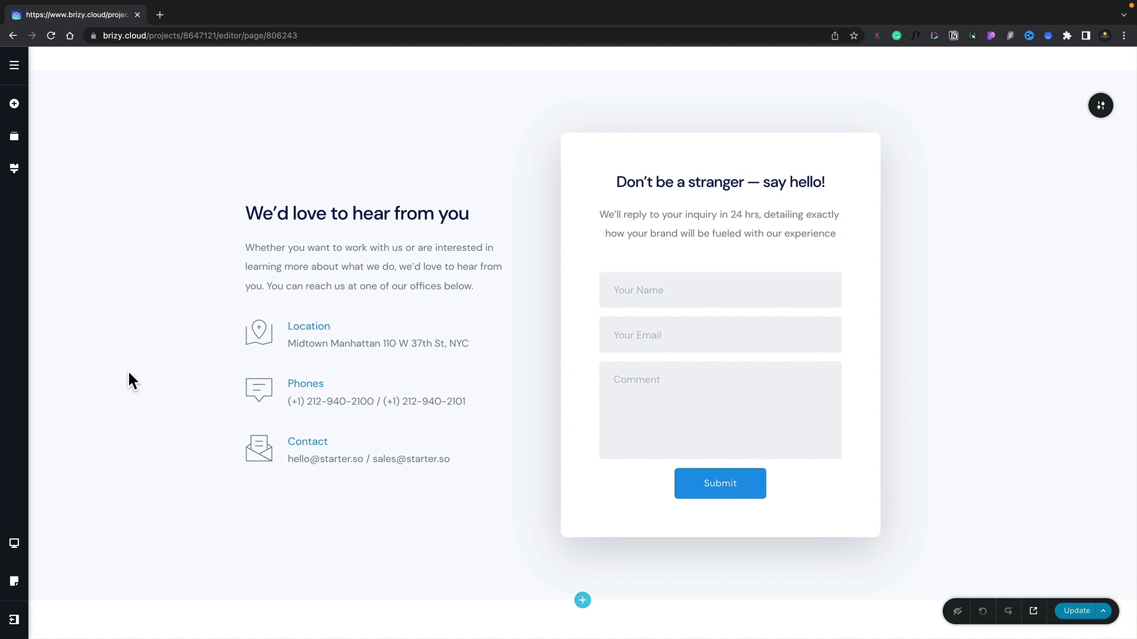
mouse_move(140, 283)
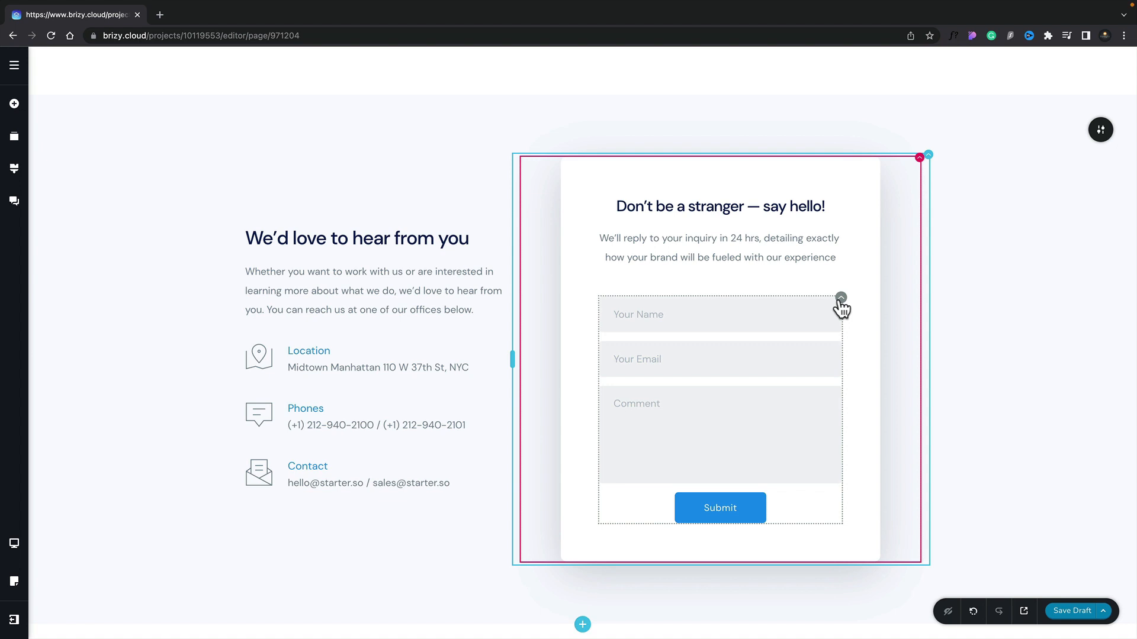
Remove the card's old form and drop in a default form with Email, Select and Paragraph fields
click(841, 300)
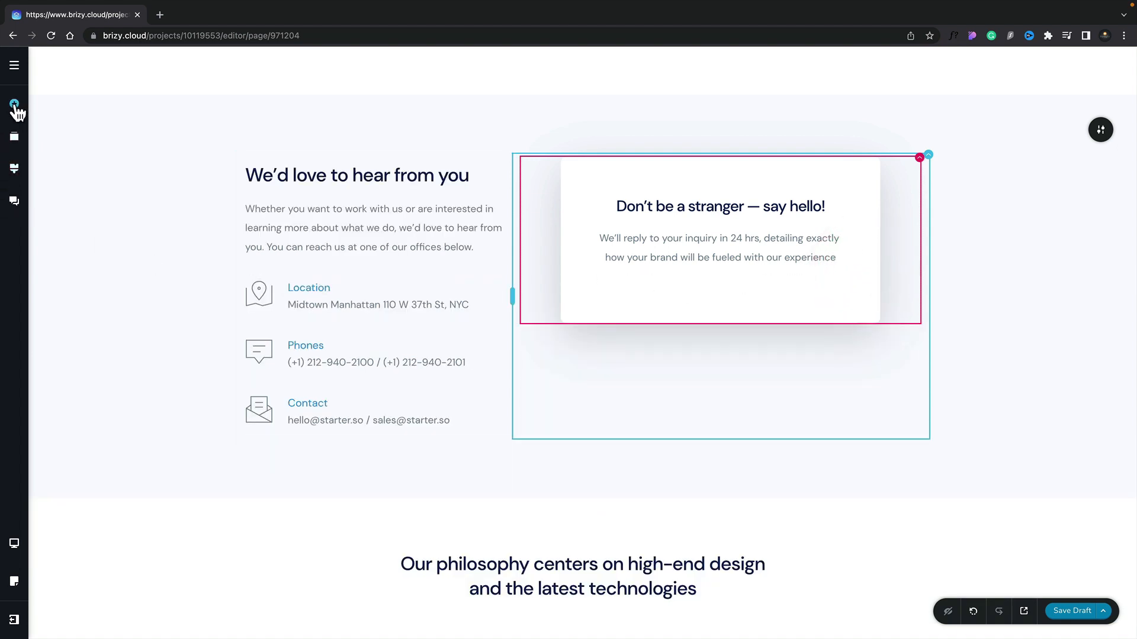
click(14, 104)
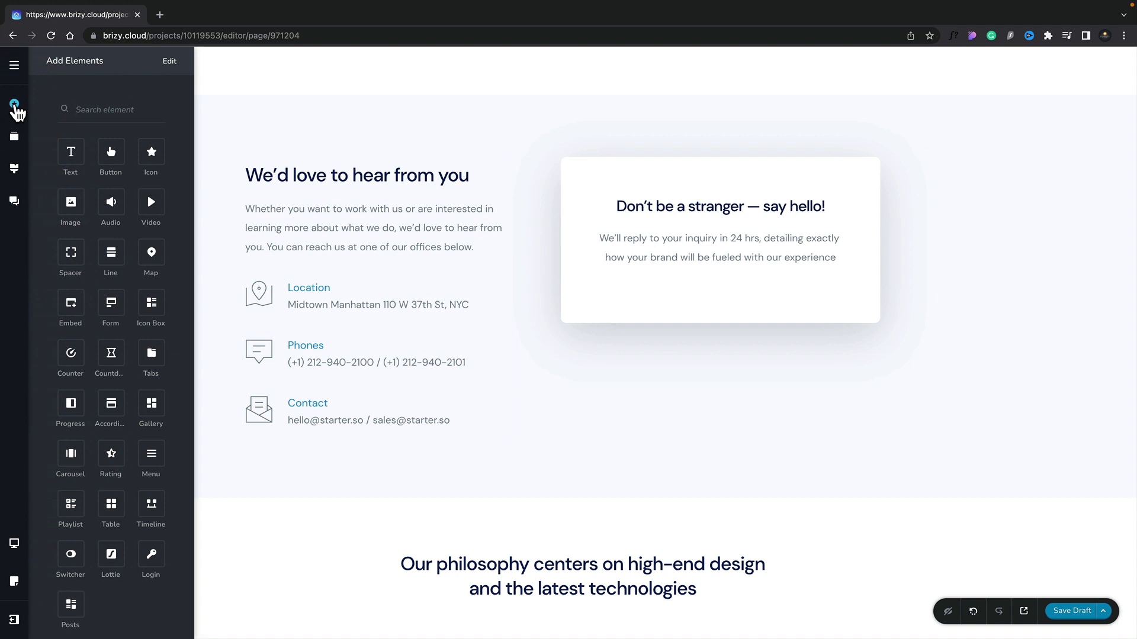
mouse_move(110, 302)
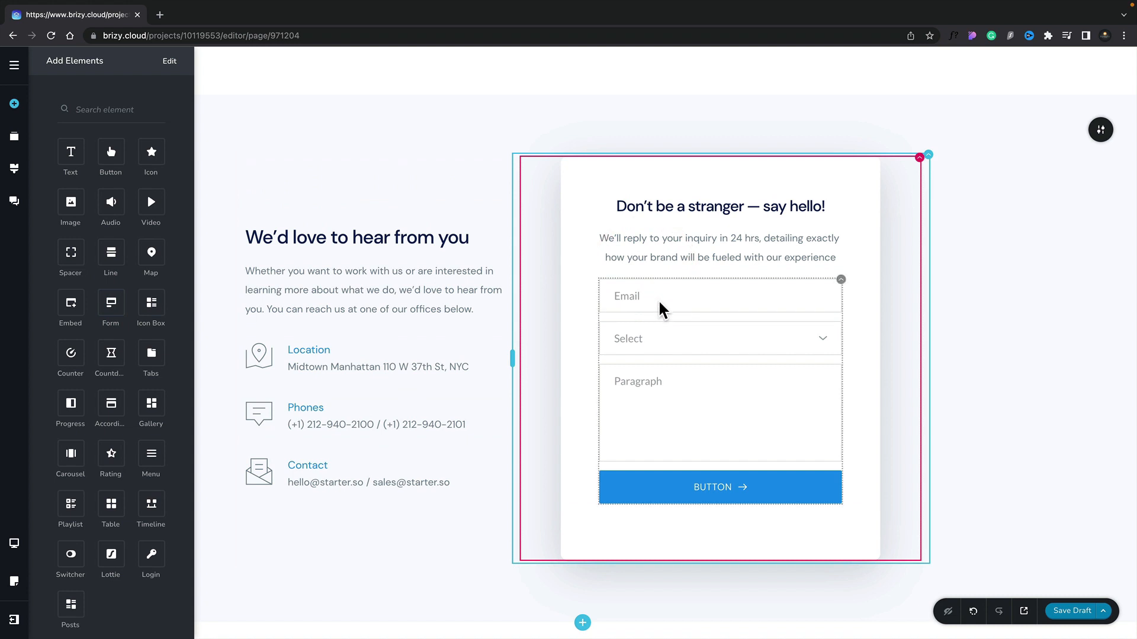
click(660, 296)
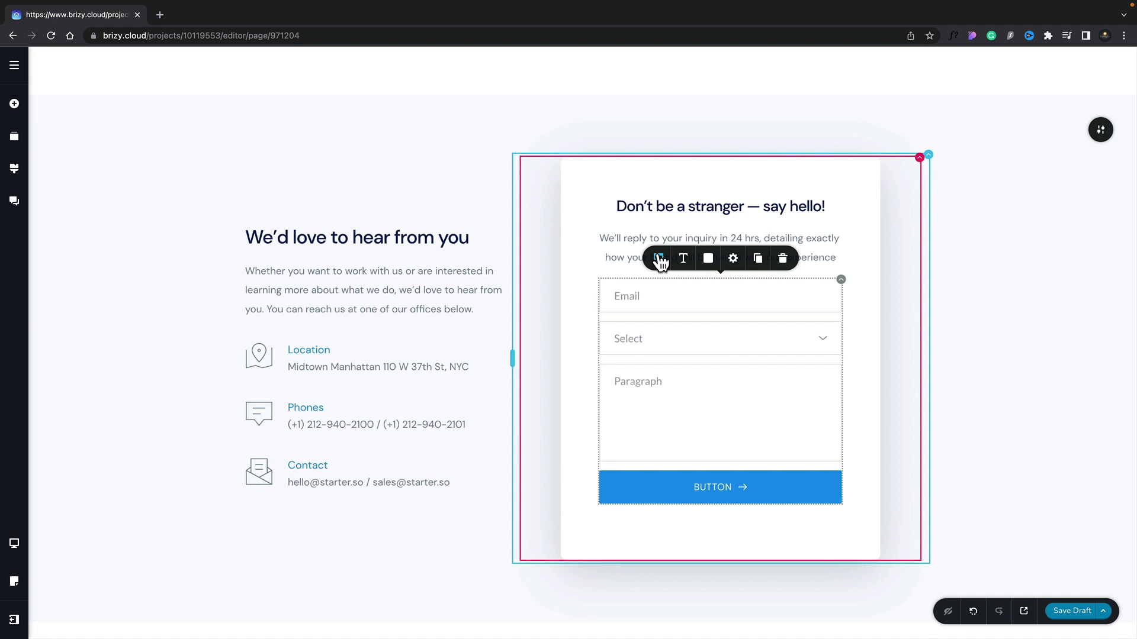
Review the Email field's settings, keeping its type as Email
click(658, 258)
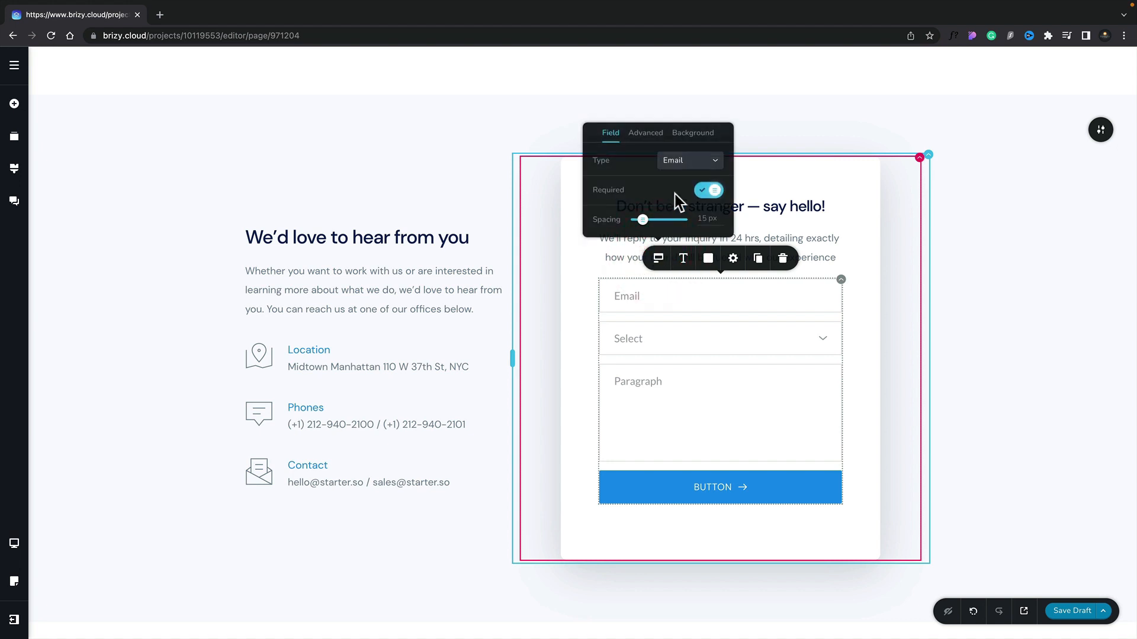
click(688, 160)
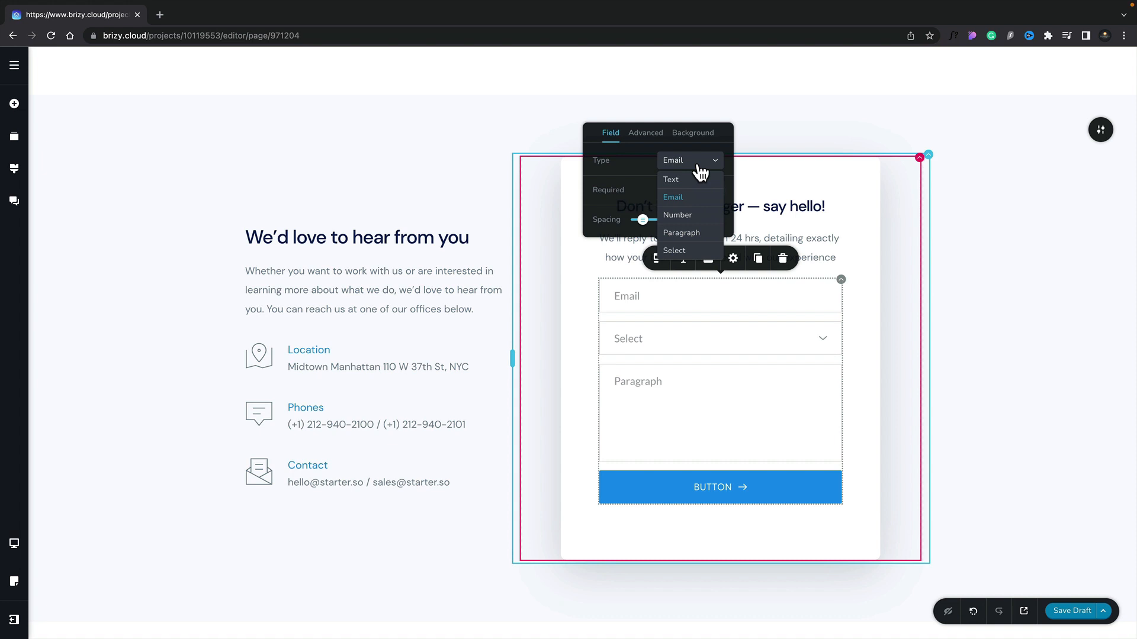
click(673, 197)
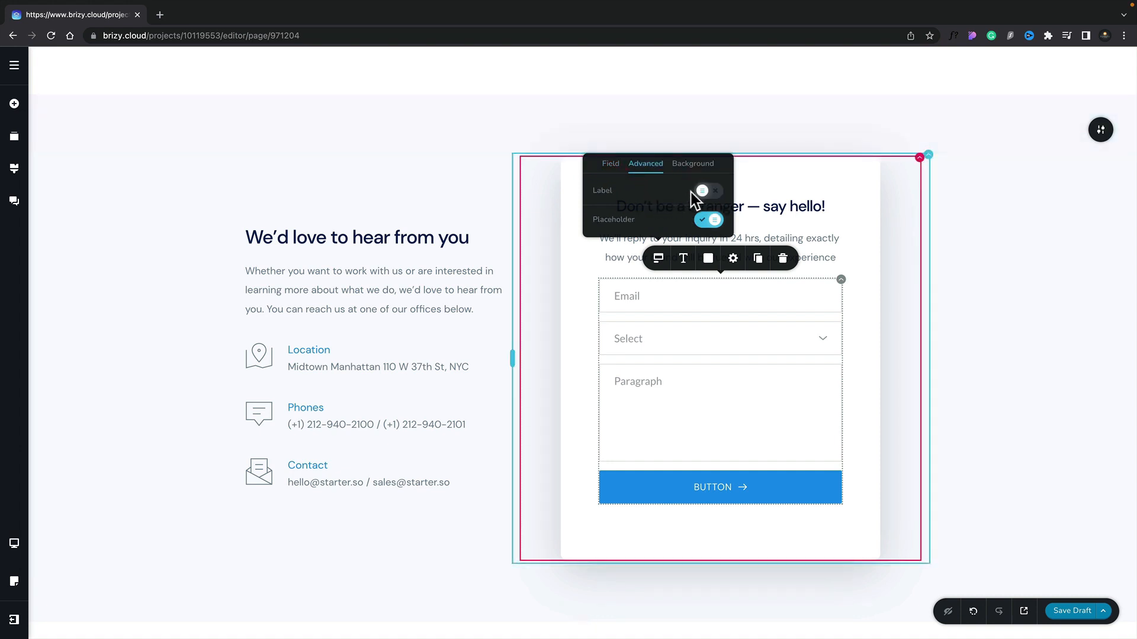
Toggle labels and placeholders, leaving placeholders only, and show the size and corner options
click(709, 190)
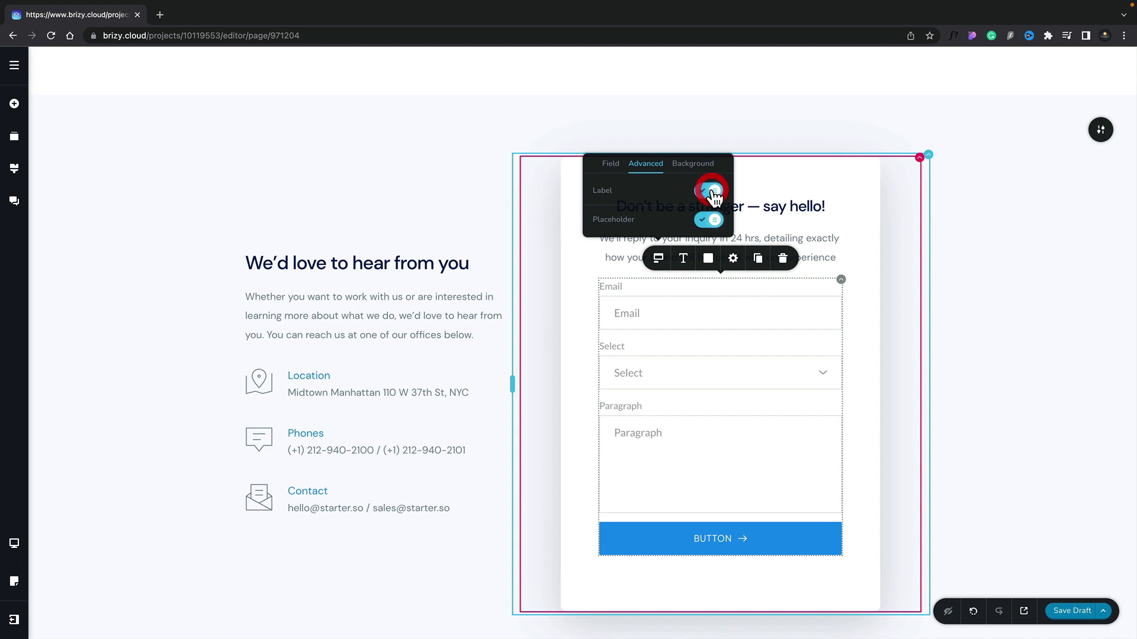
click(709, 189)
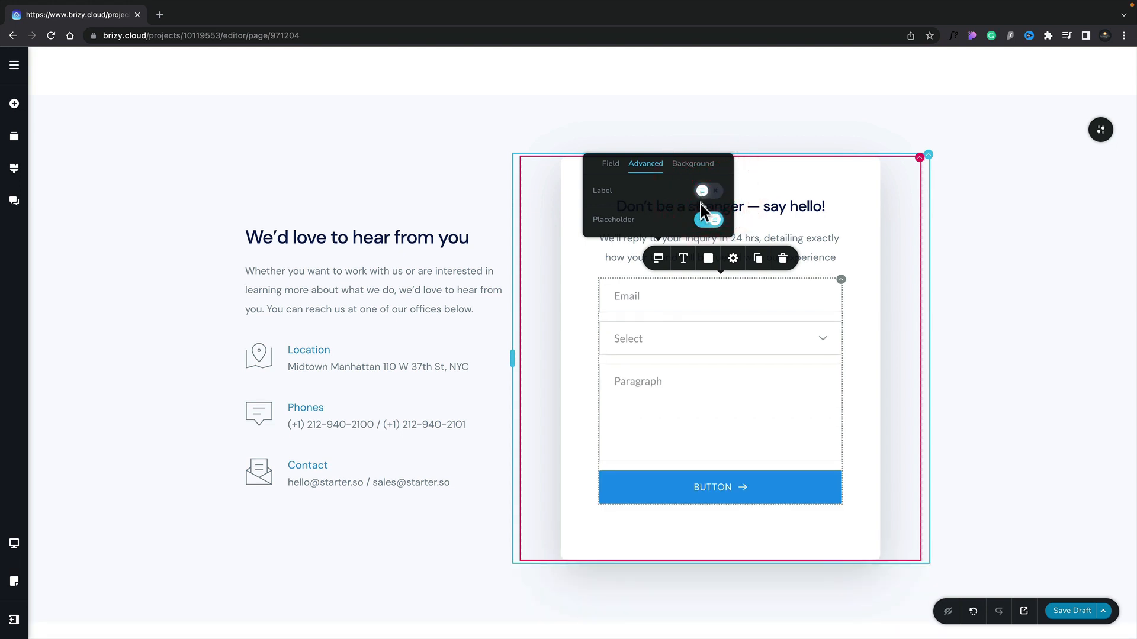
click(709, 220)
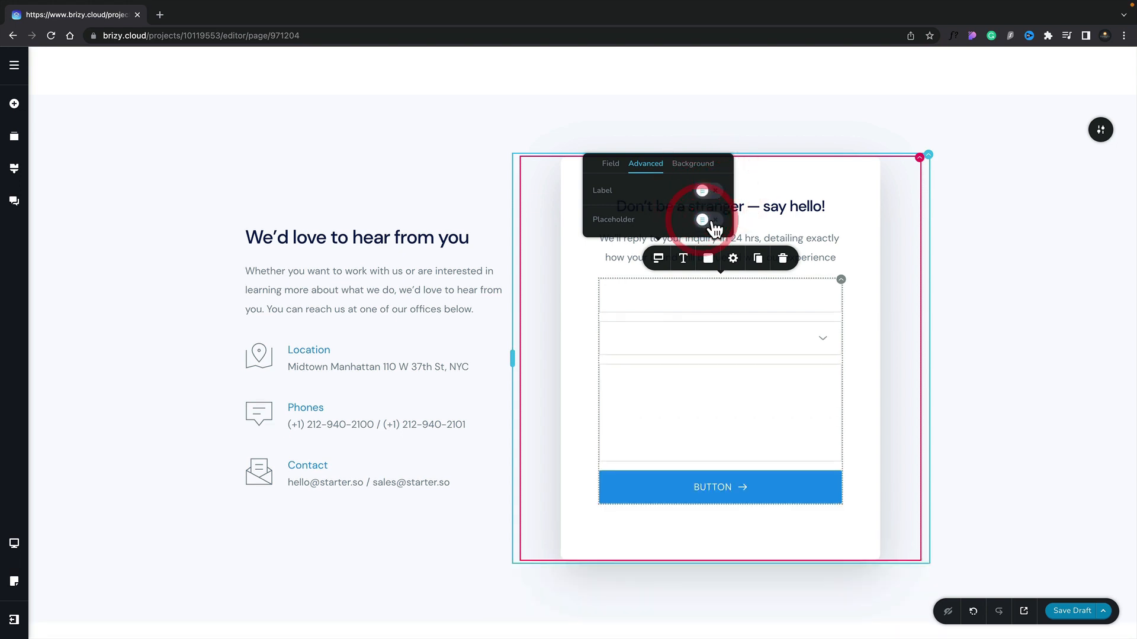
click(708, 221)
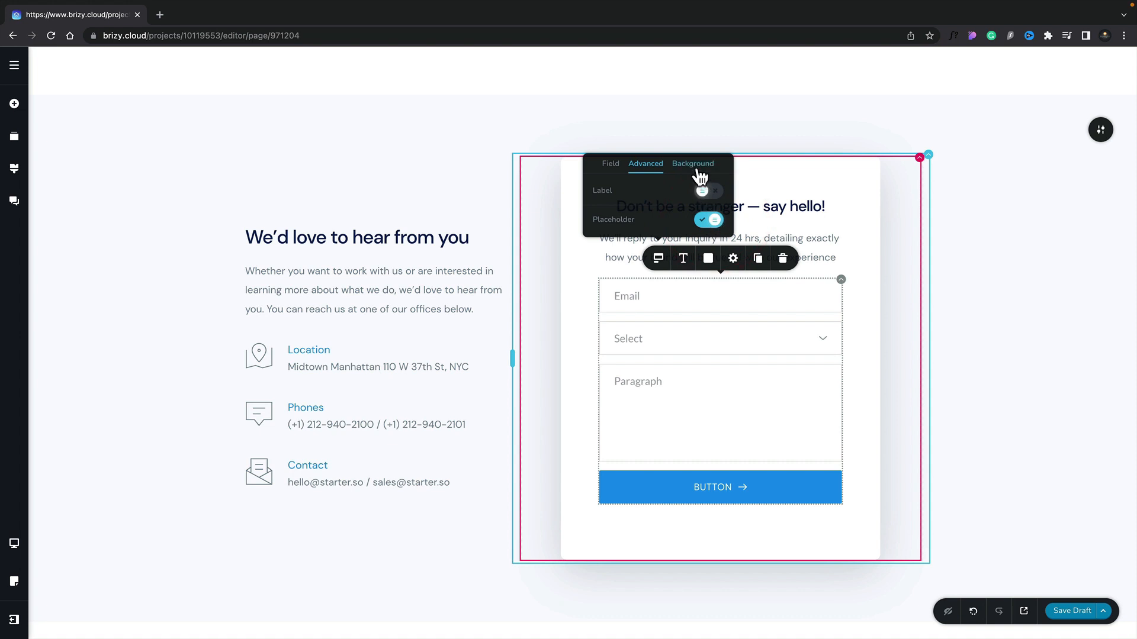
click(693, 162)
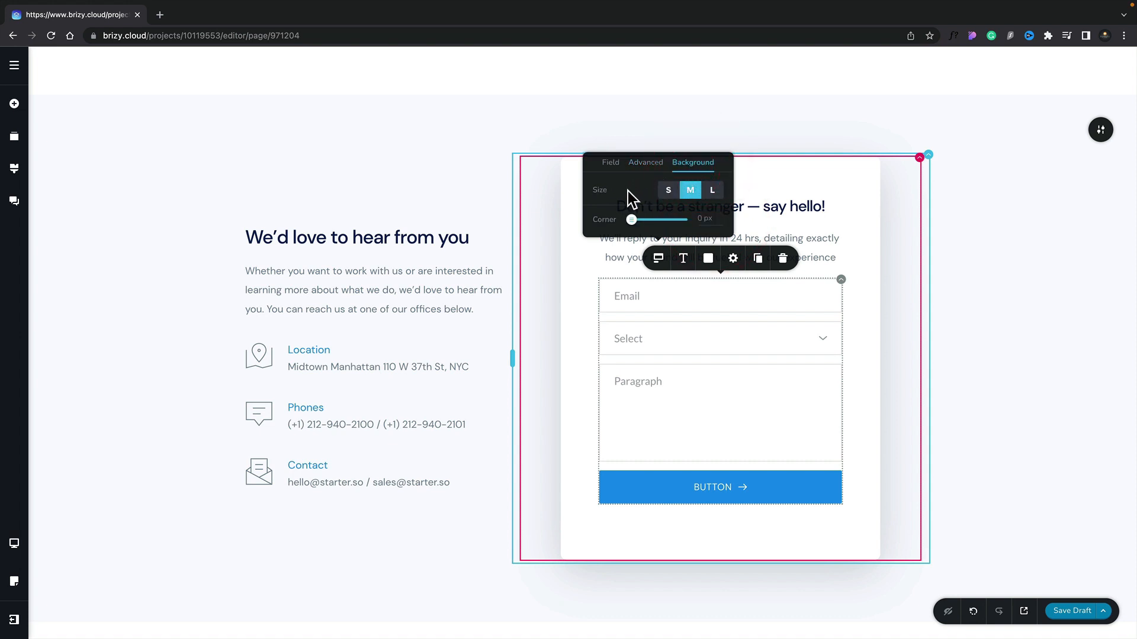
mouse_move(635, 221)
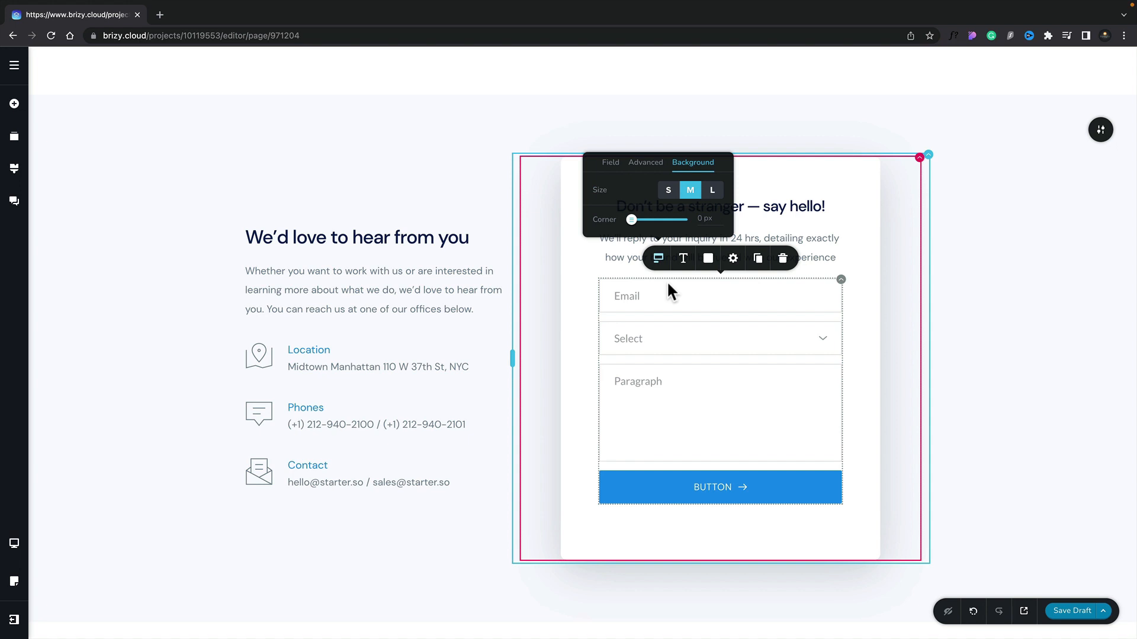
Select the dropdown field and bring up its background colour picker
click(717, 338)
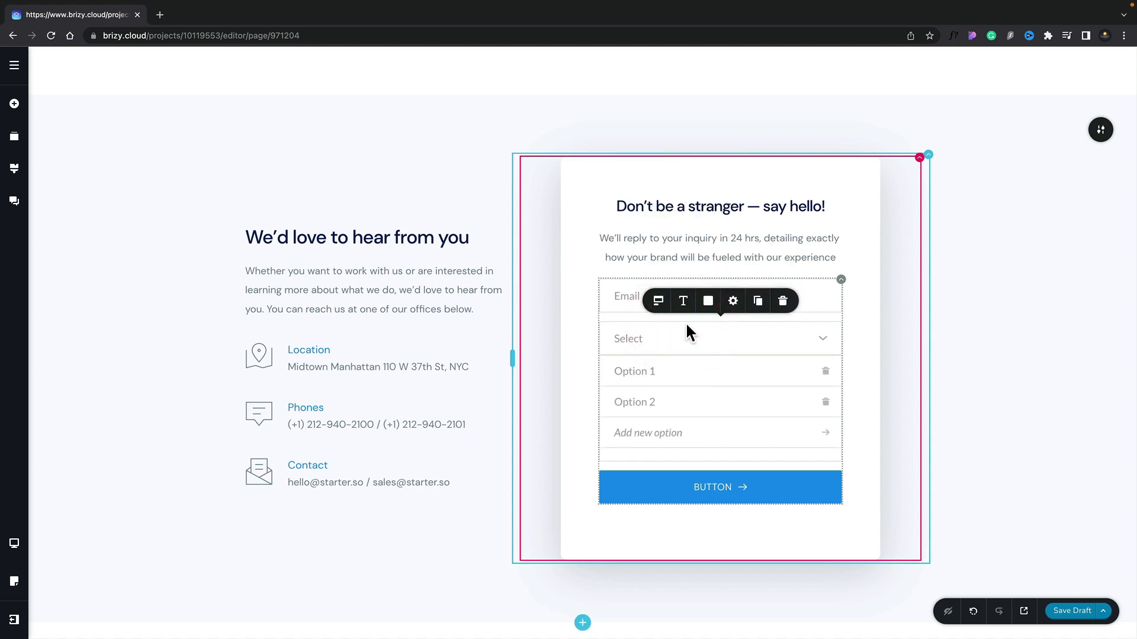
click(708, 301)
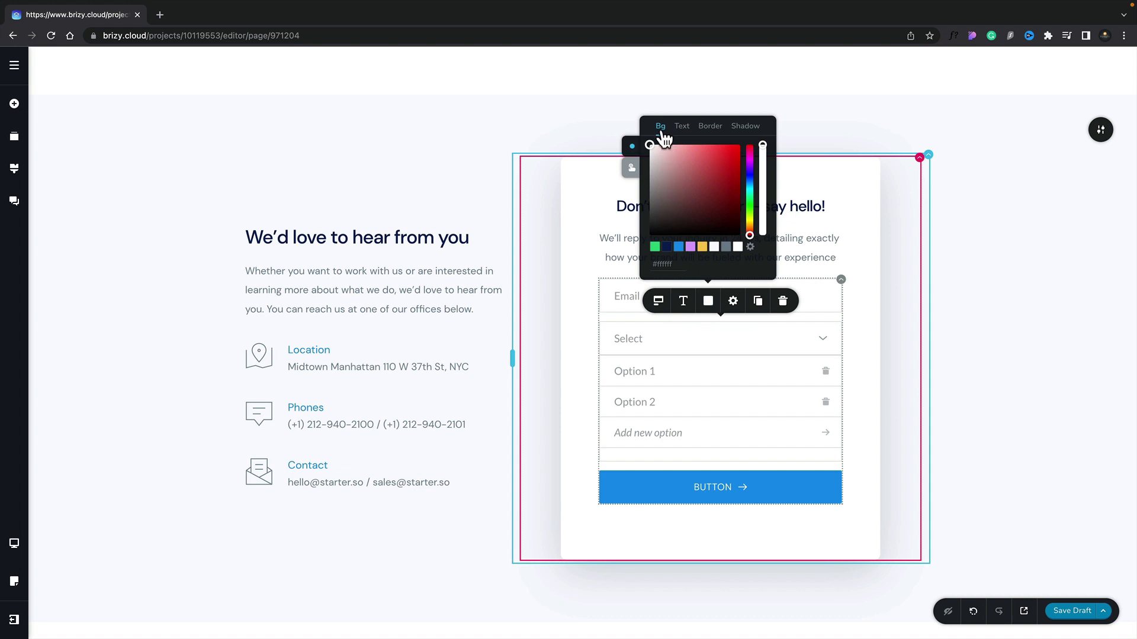
mouse_move(745, 136)
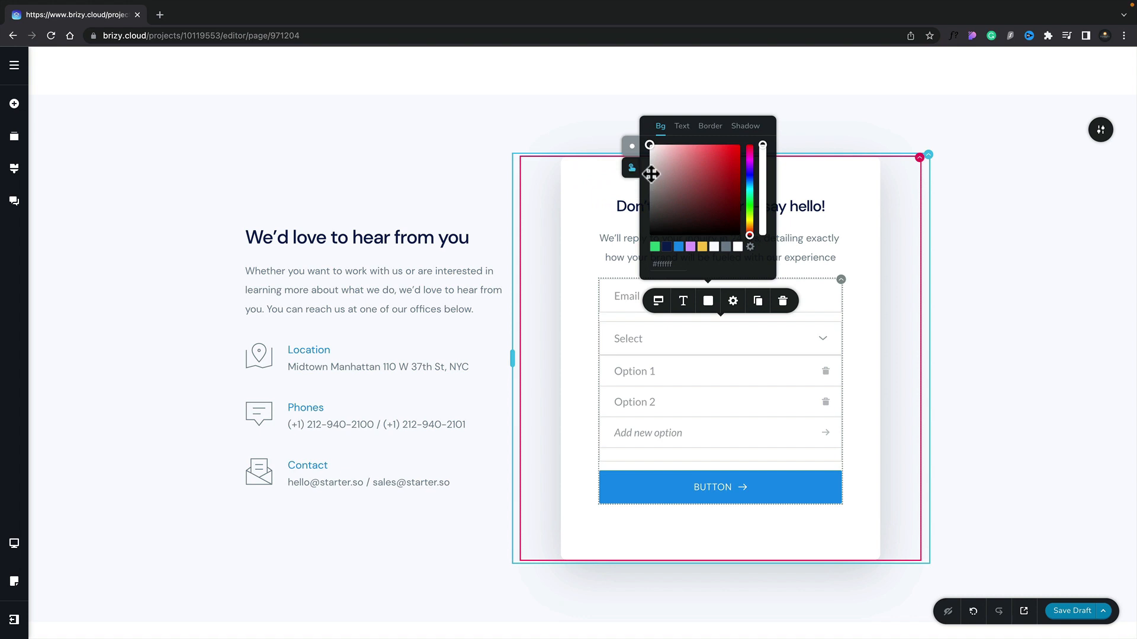
mouse_move(654, 180)
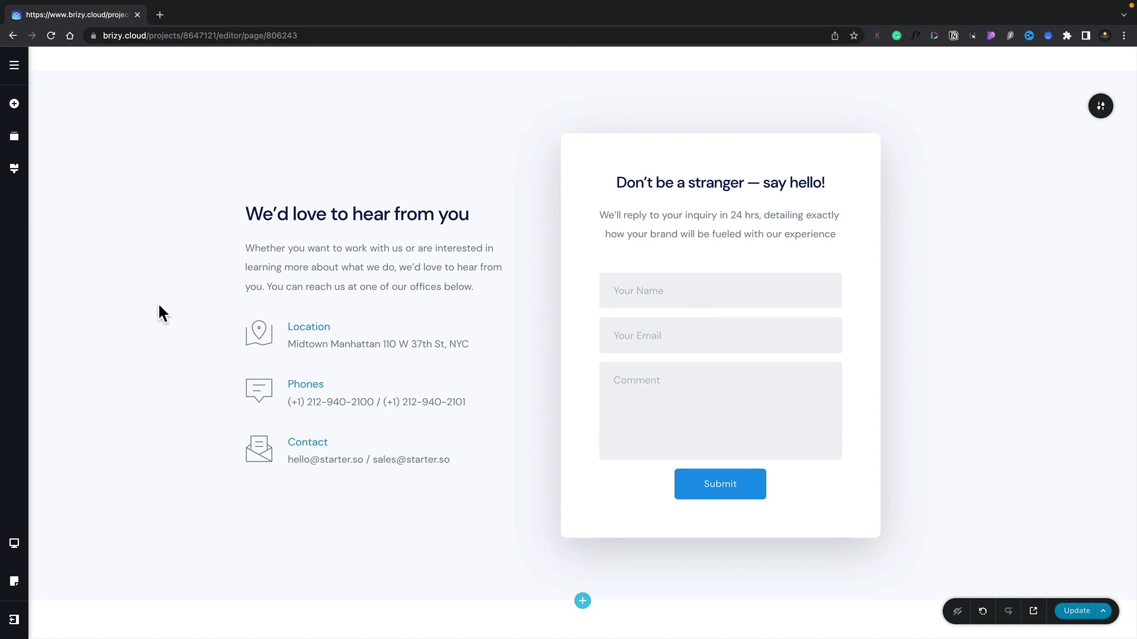
Select the contact form and bring up its integrations dialog
click(720, 484)
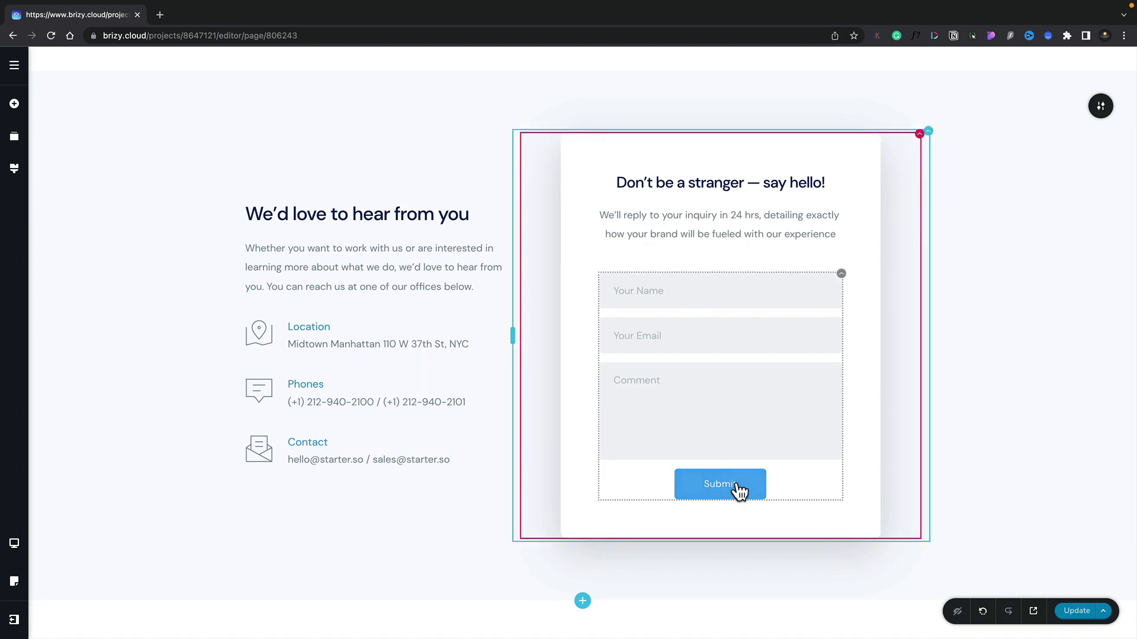
click(719, 484)
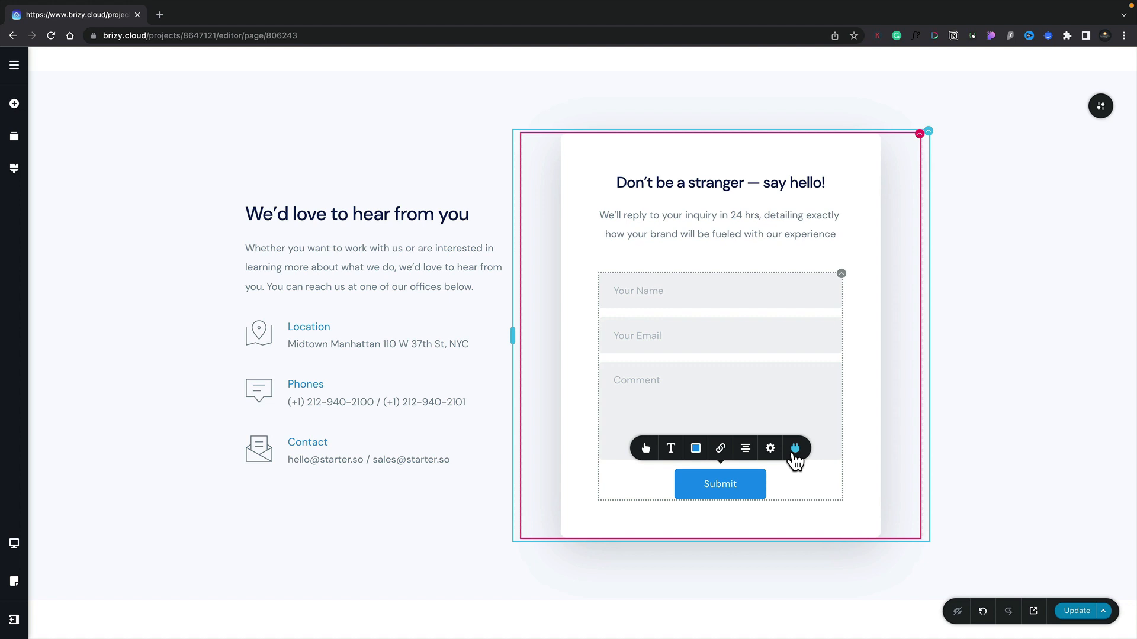
click(796, 447)
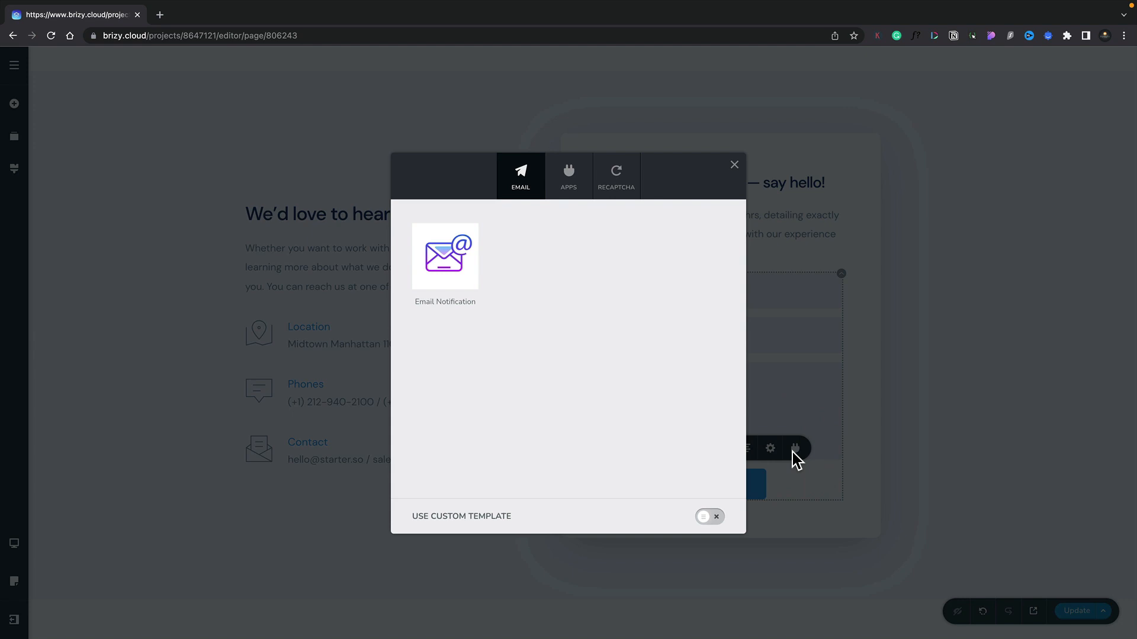
mouse_move(567, 177)
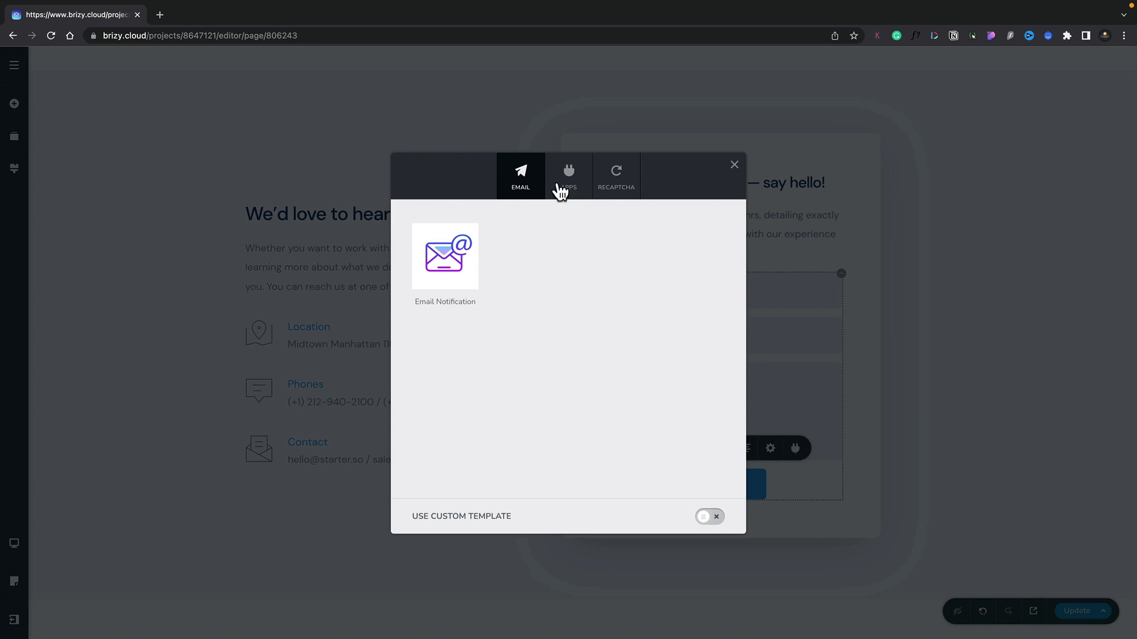
Browse the third-party Apps list, then return to the Email notification option
click(568, 174)
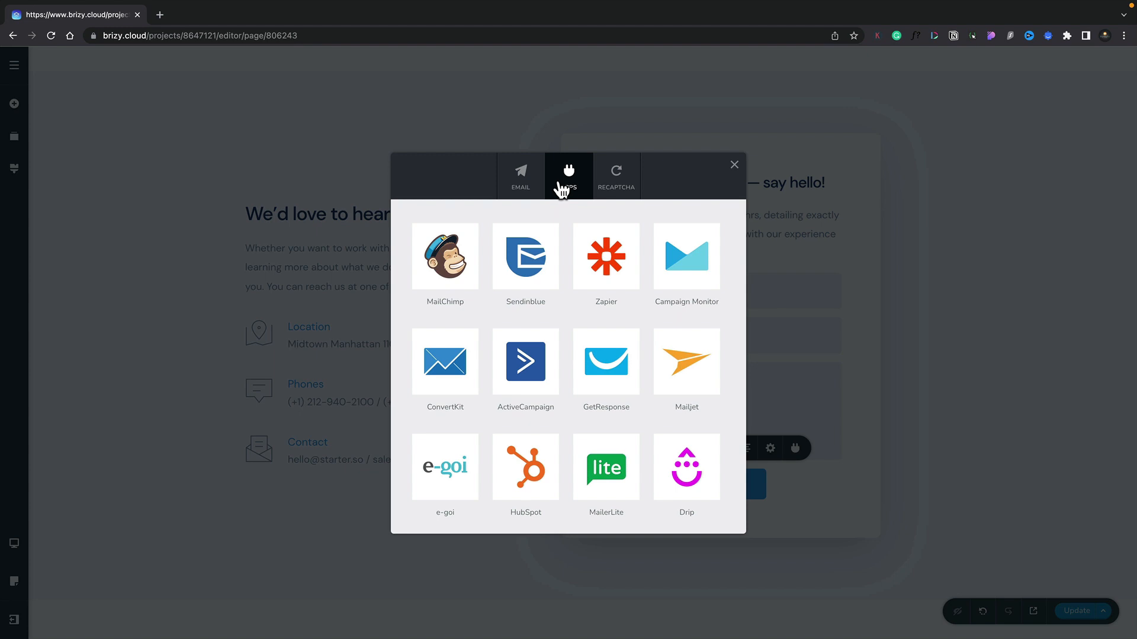
mouse_move(517, 185)
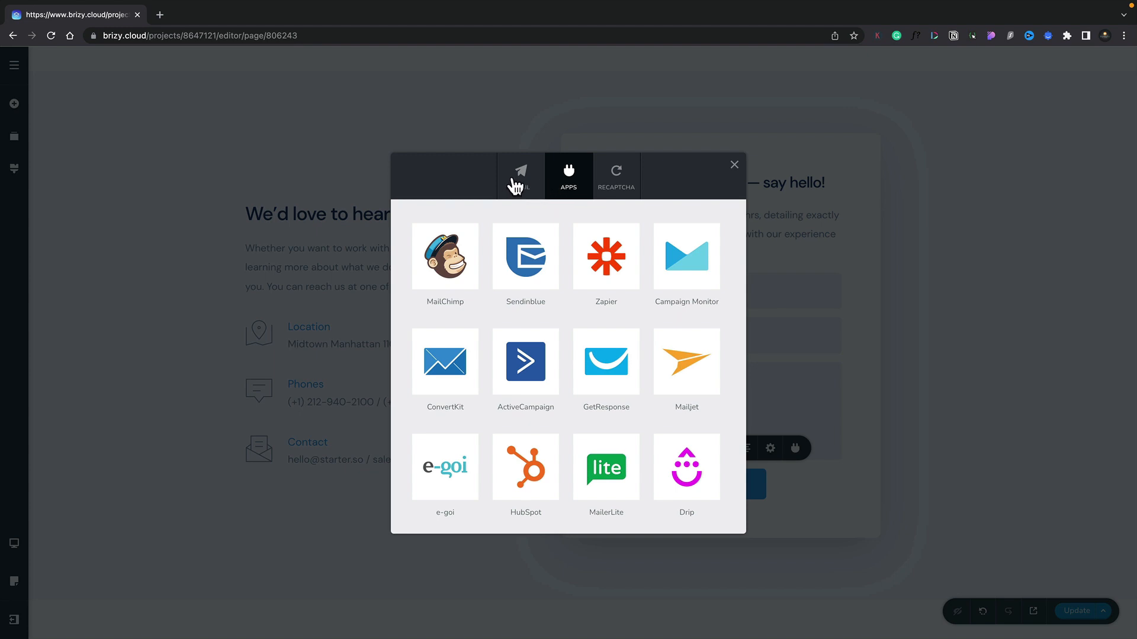
click(520, 174)
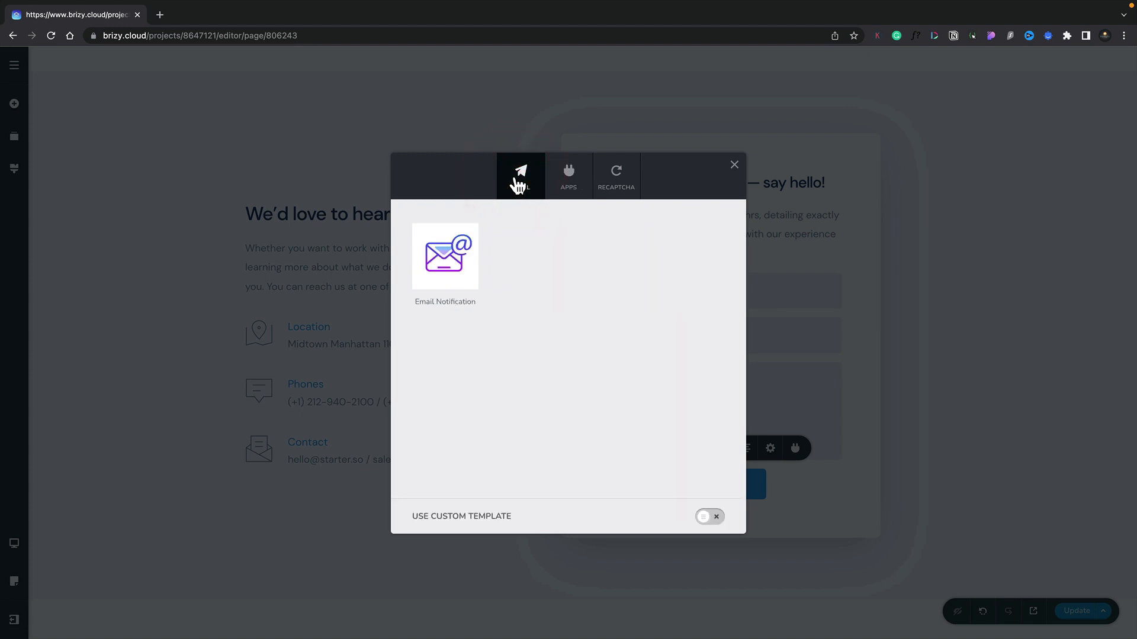
click(444, 256)
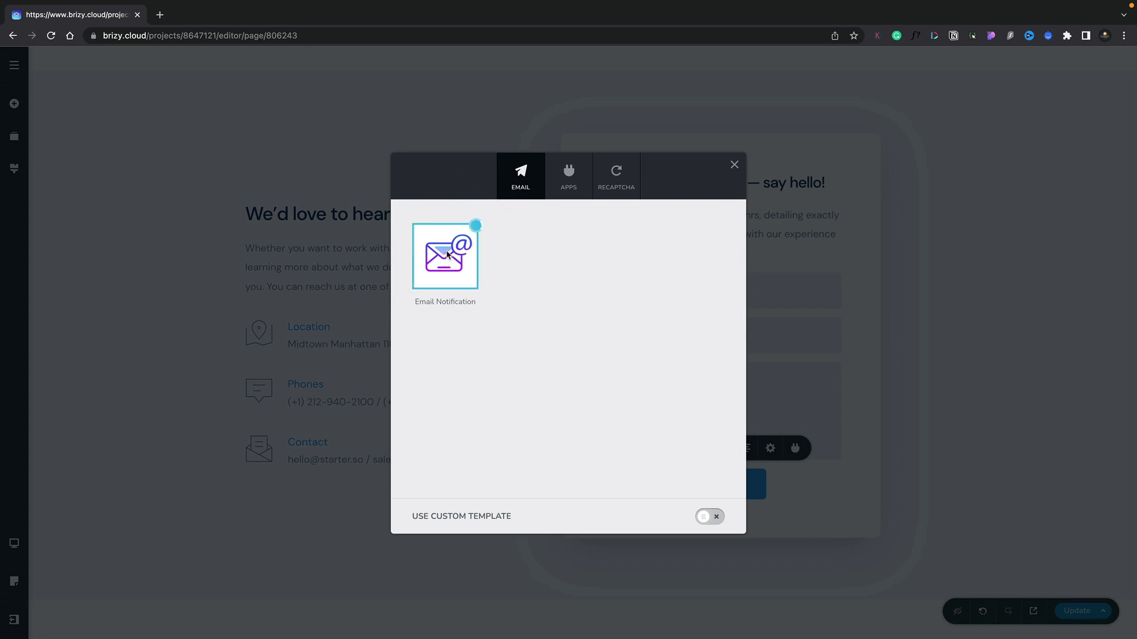
click(445, 256)
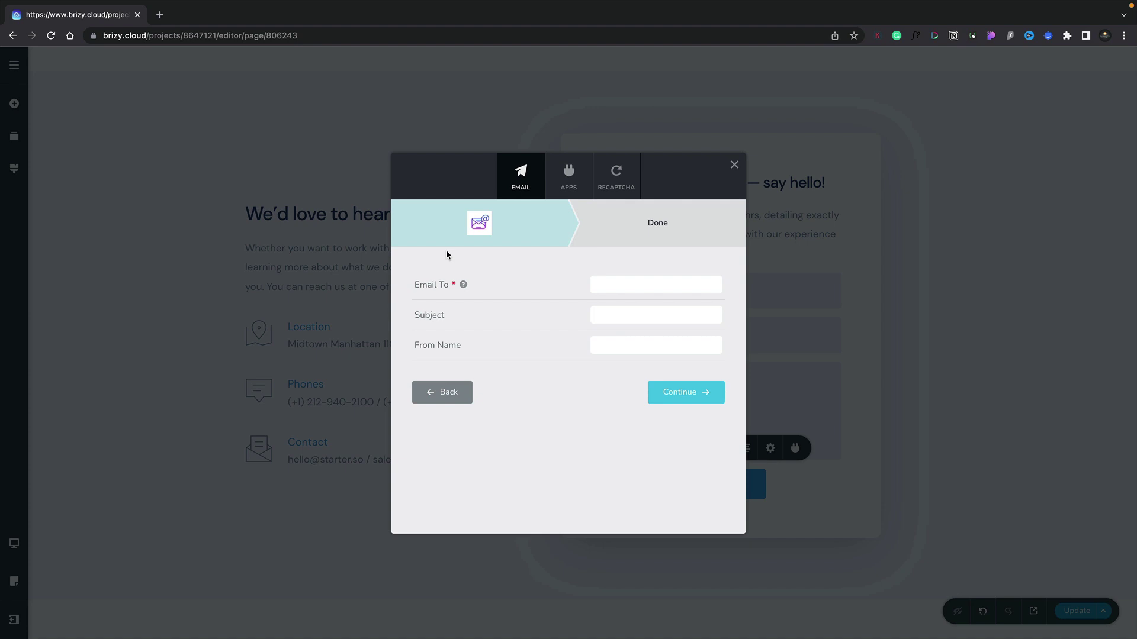
mouse_move(444, 259)
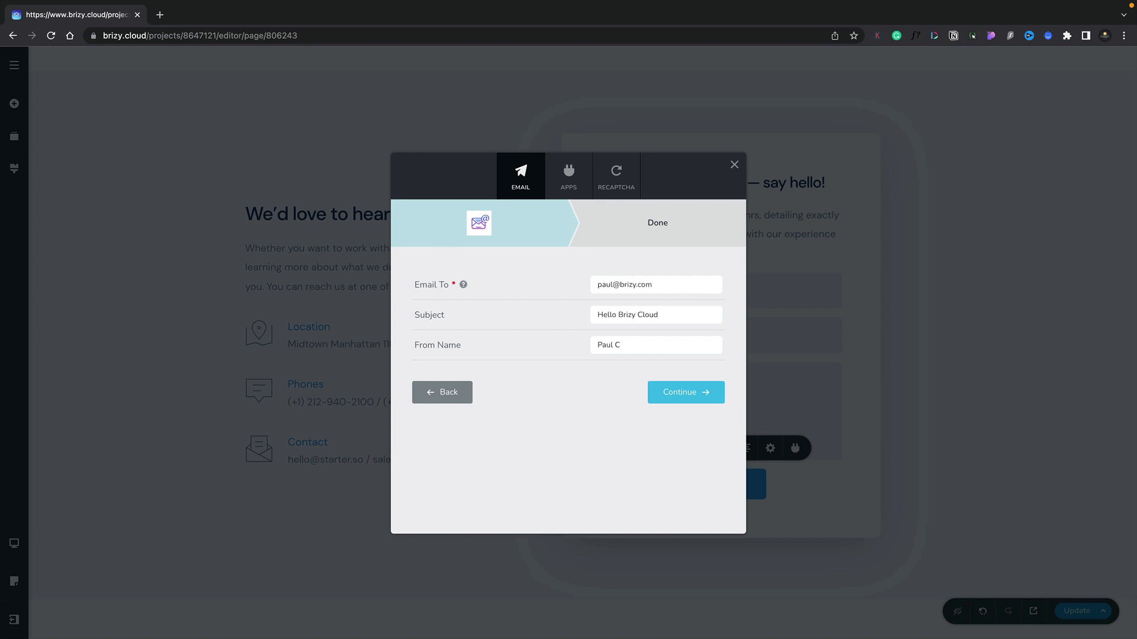
click(655, 284)
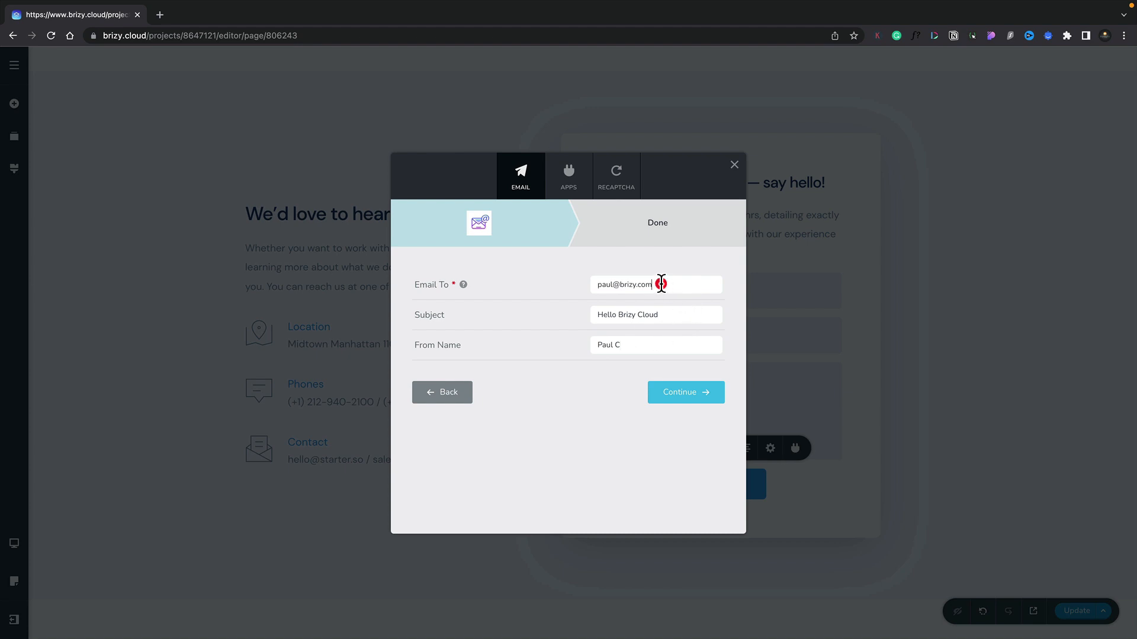
text(,)
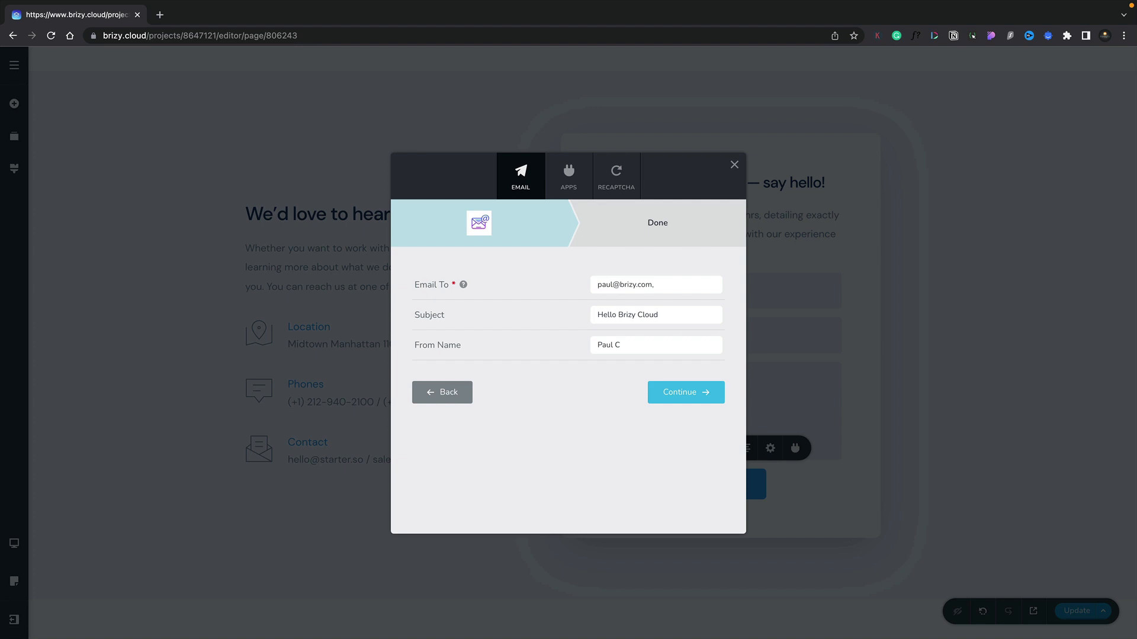
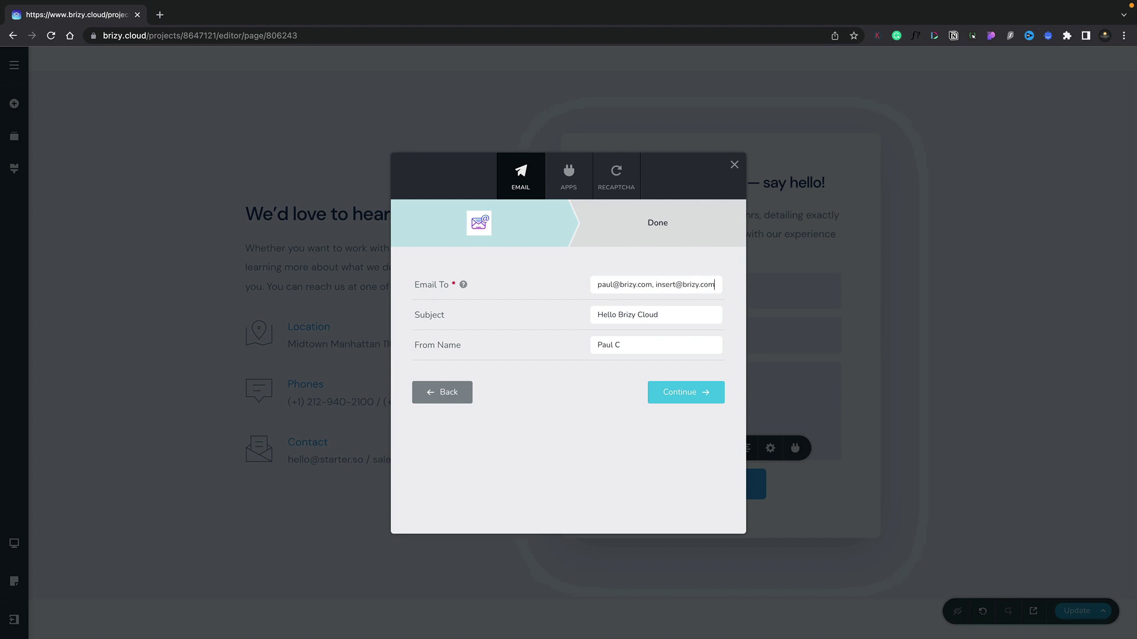
mouse_move(651, 284)
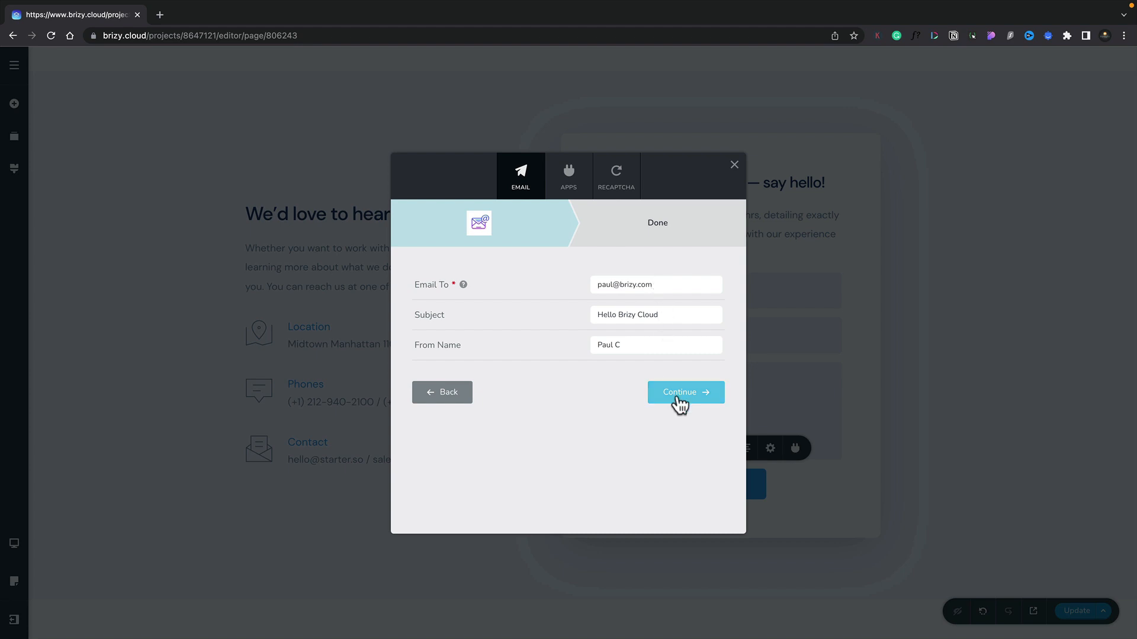
Continue and finish connecting the form to the email notification
click(683, 392)
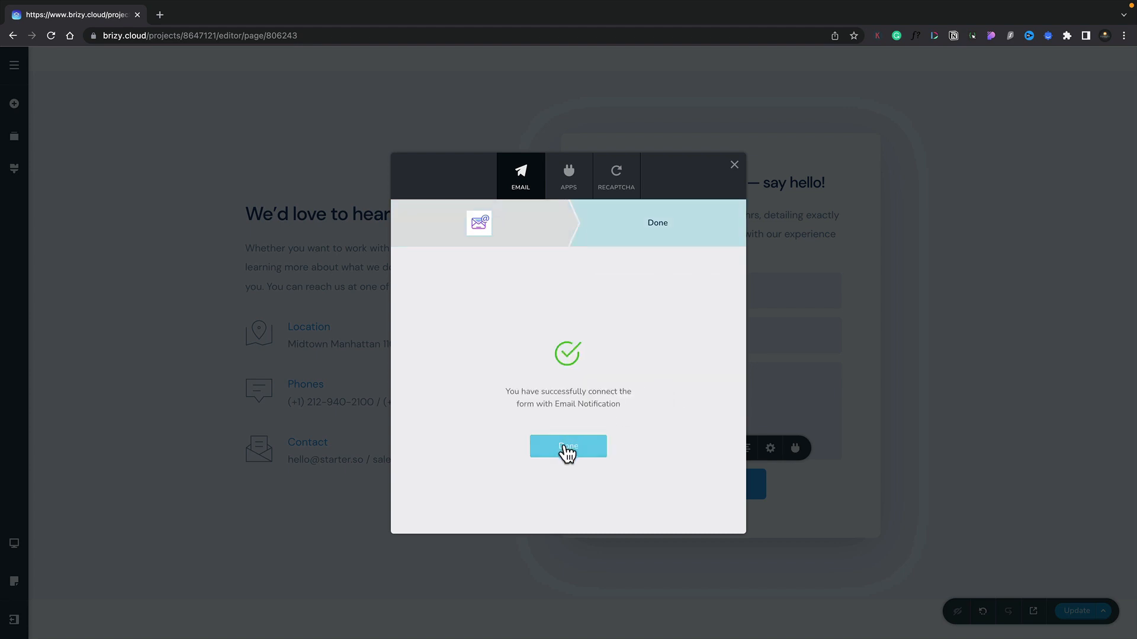
click(568, 446)
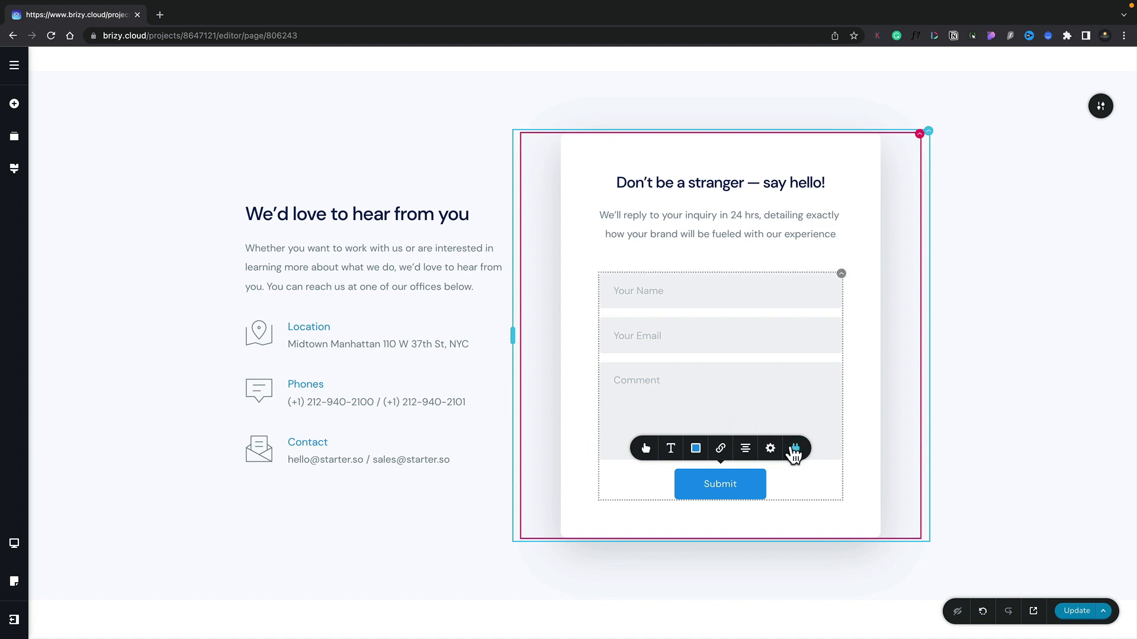
Reopen the integrations, switch on Use Custom Template and start editing the template box
click(795, 448)
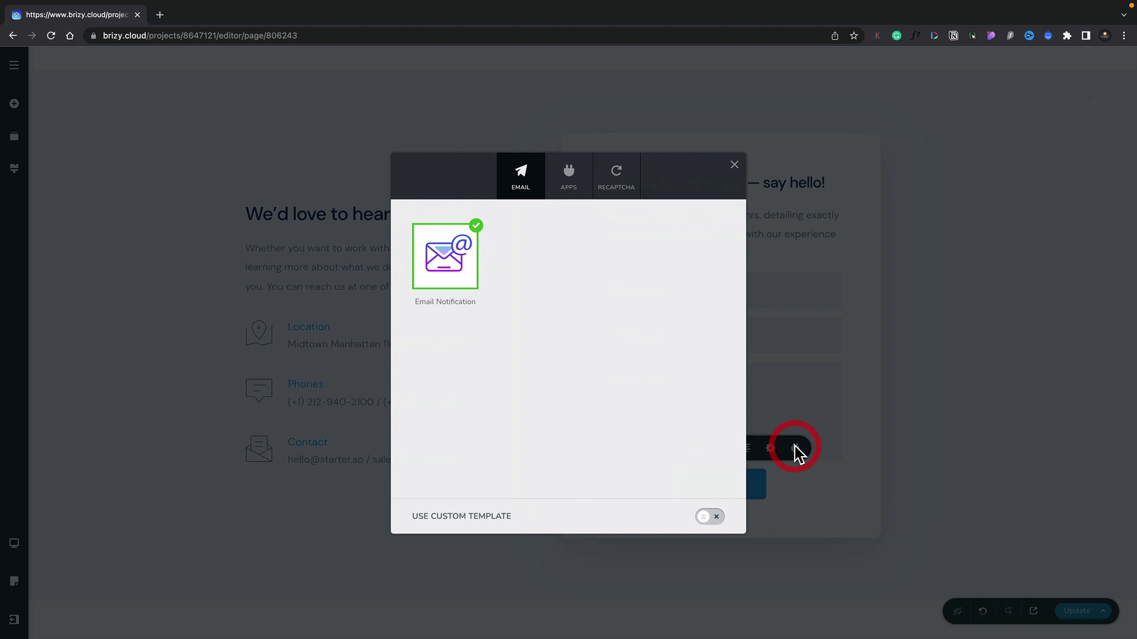
mouse_move(471, 282)
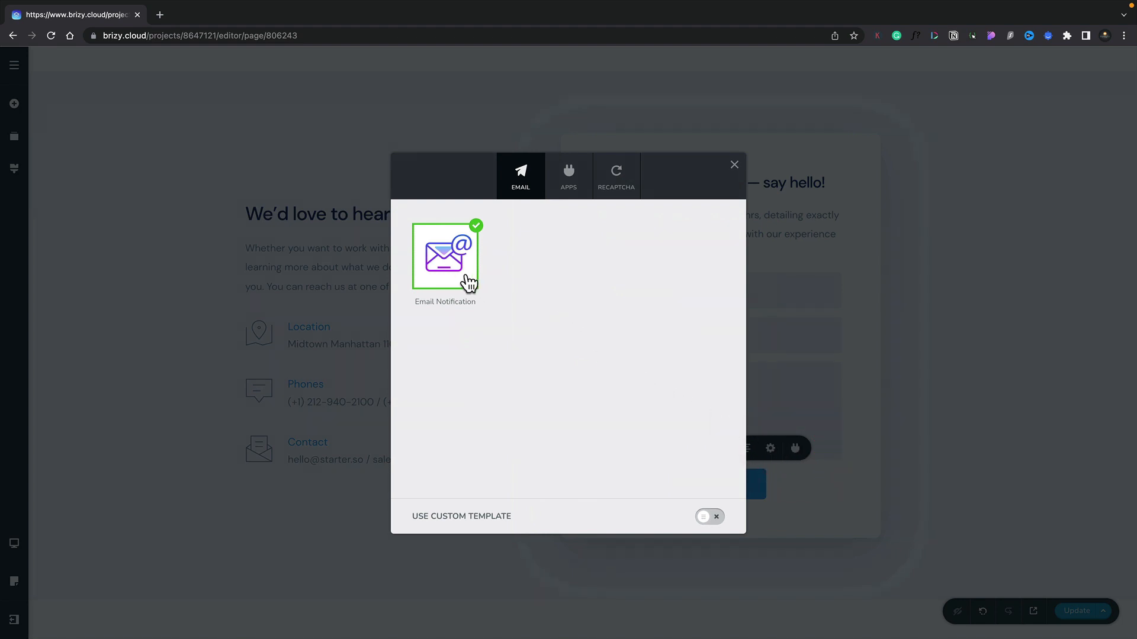
mouse_move(443, 508)
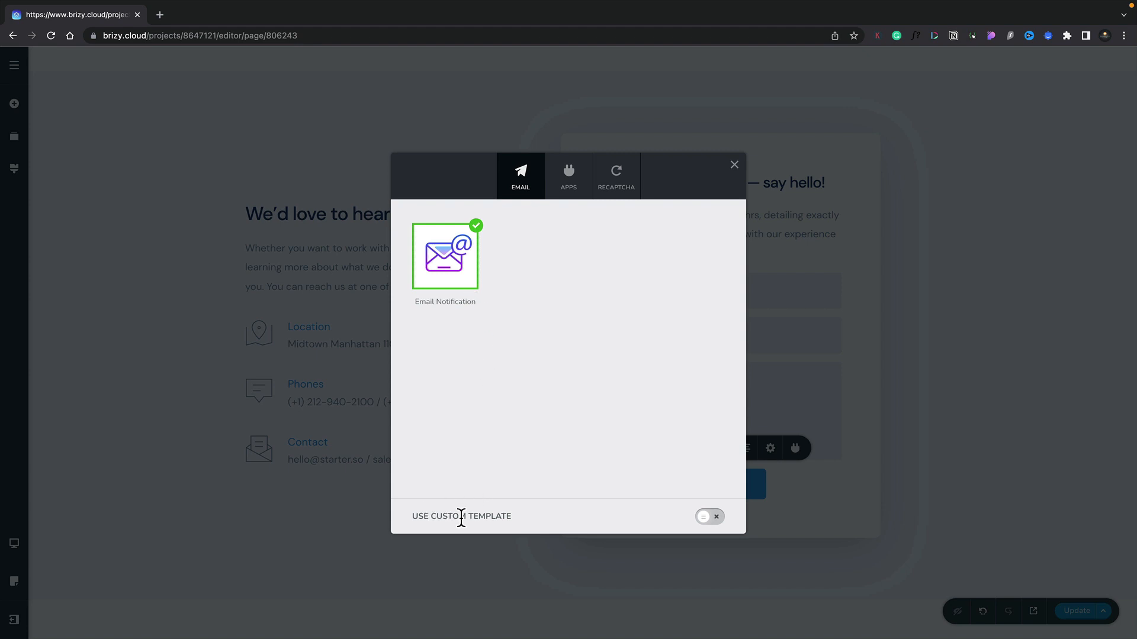
click(709, 516)
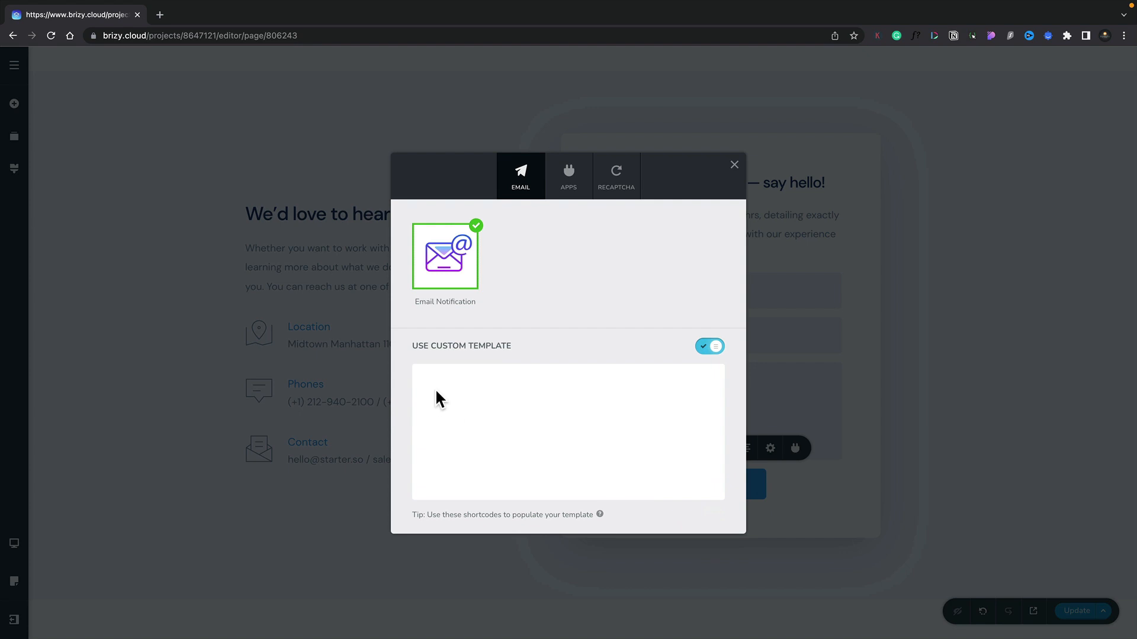
click(428, 383)
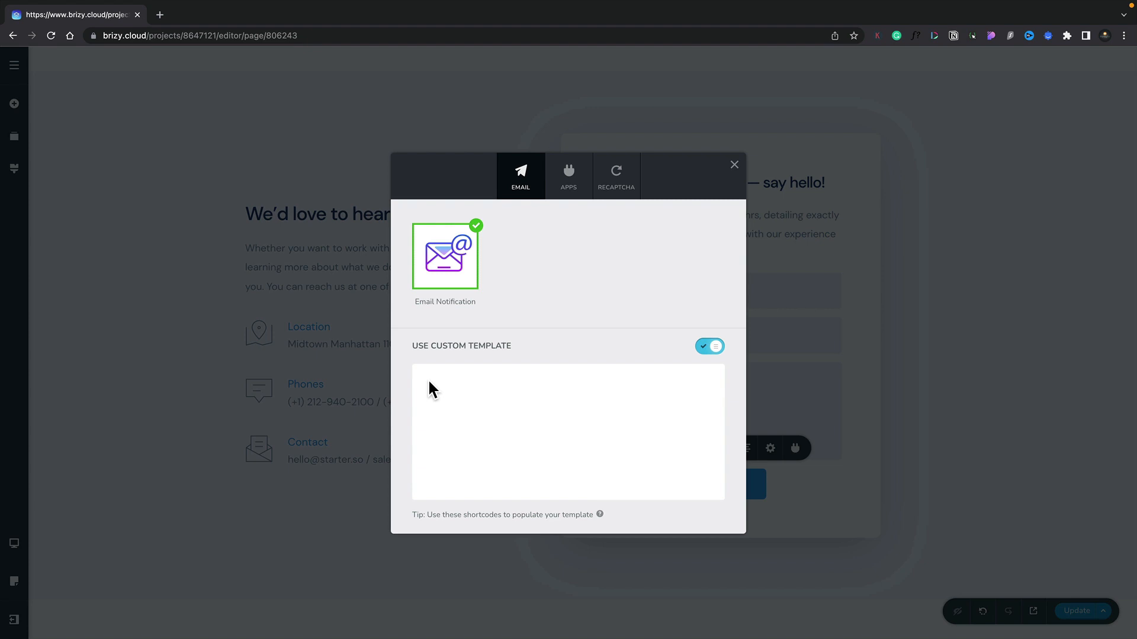
mouse_move(599, 515)
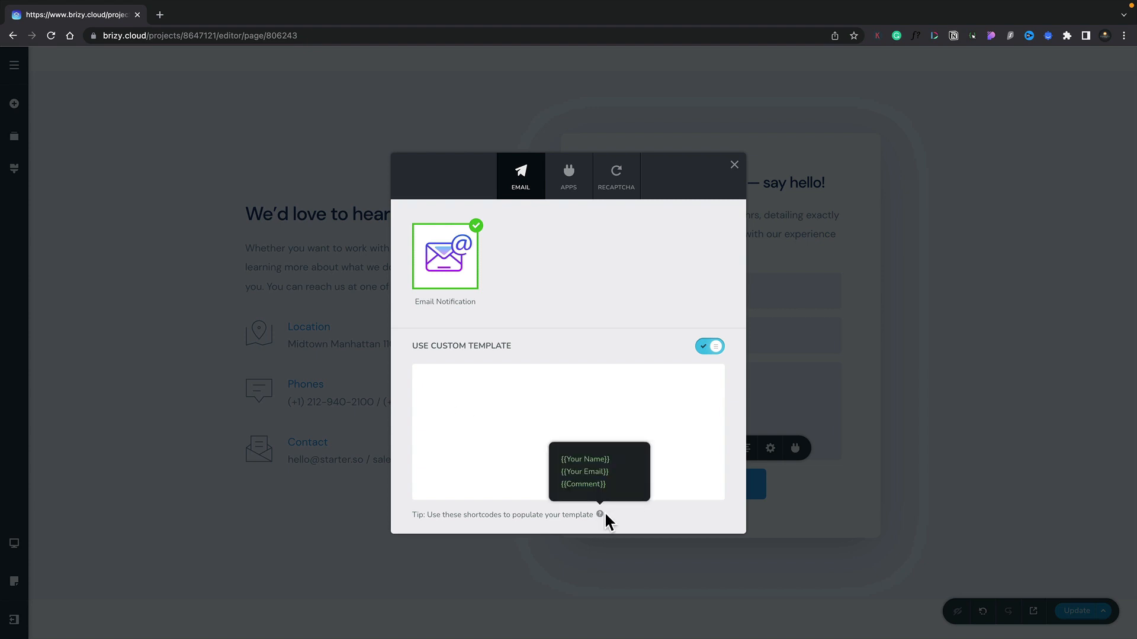
mouse_move(600, 515)
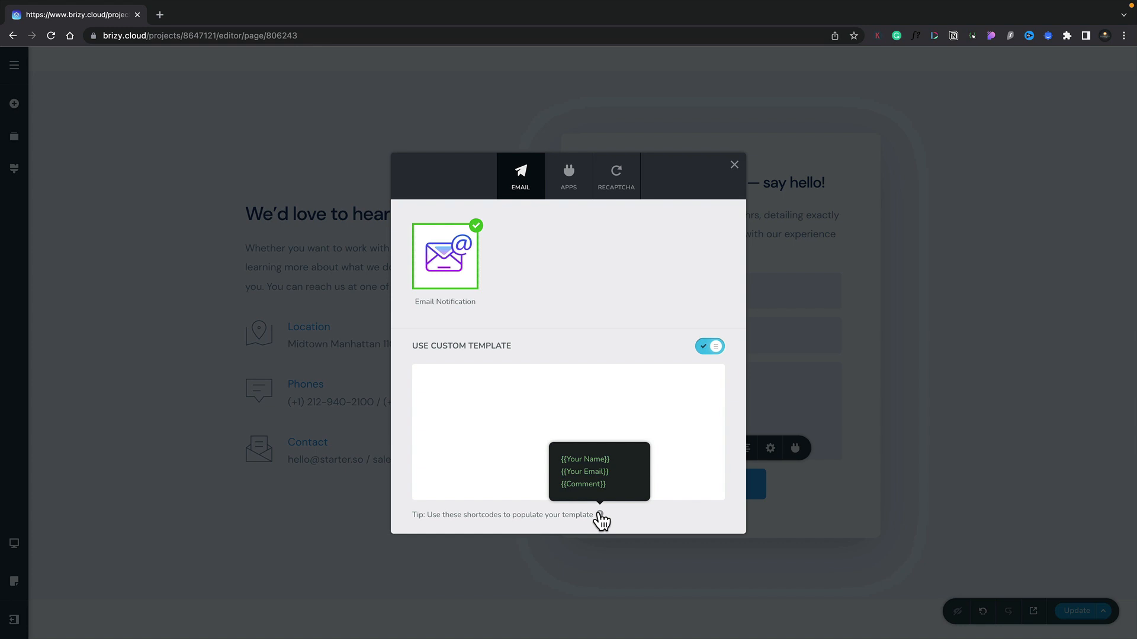
mouse_move(593, 506)
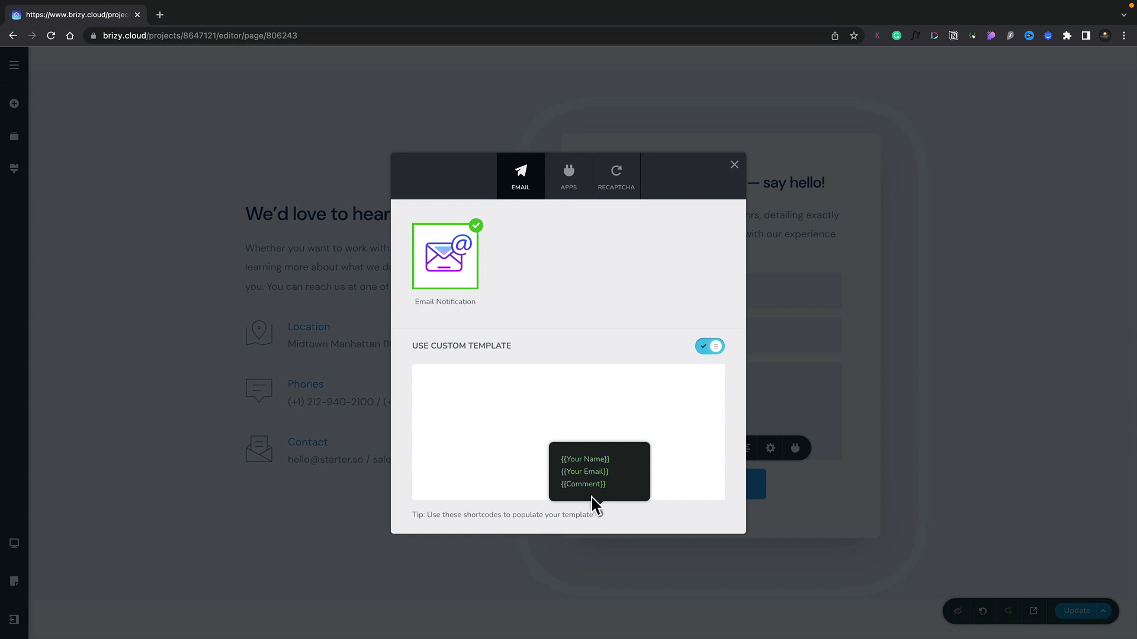
mouse_move(608, 468)
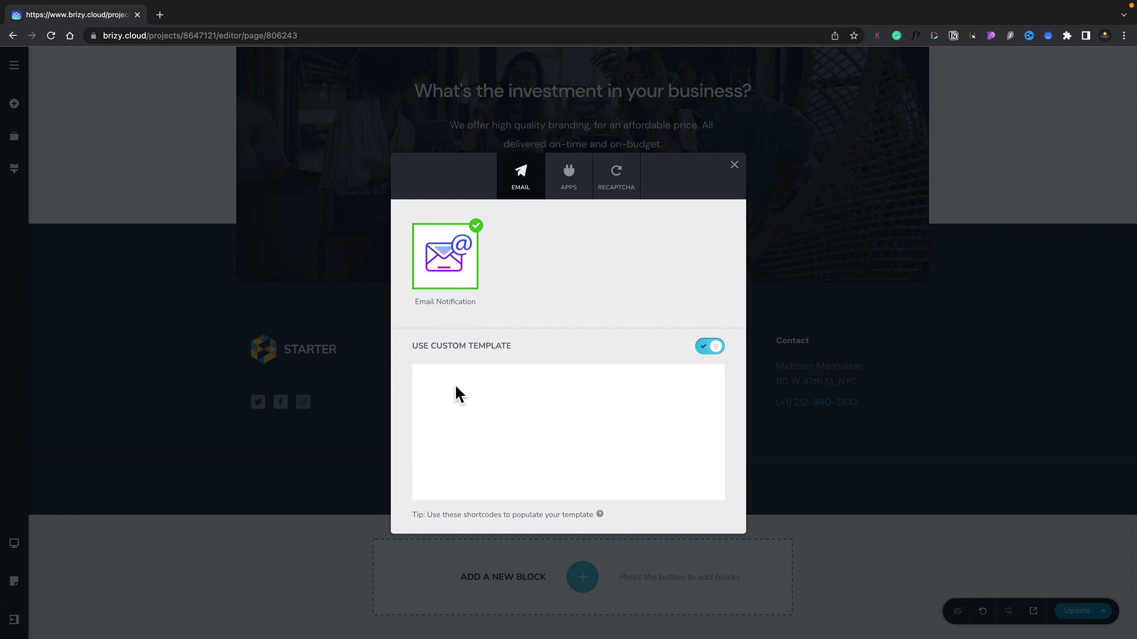
Write 'Hi {{Your Name}},' in the custom template, then switch the custom template off
click(567, 432)
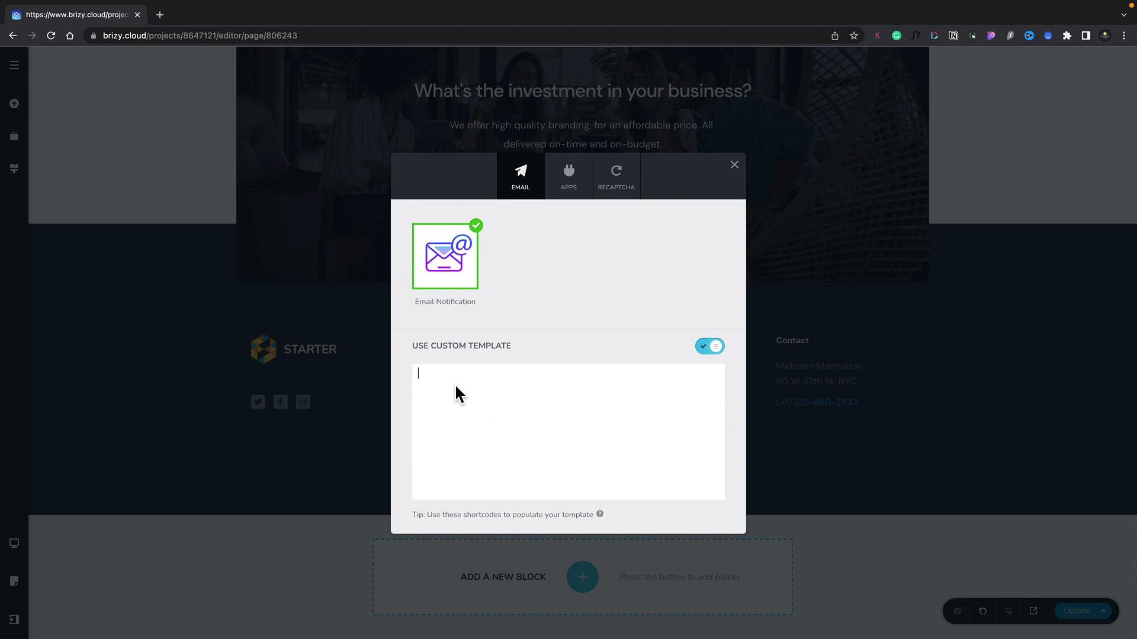
text({{Your Name}})
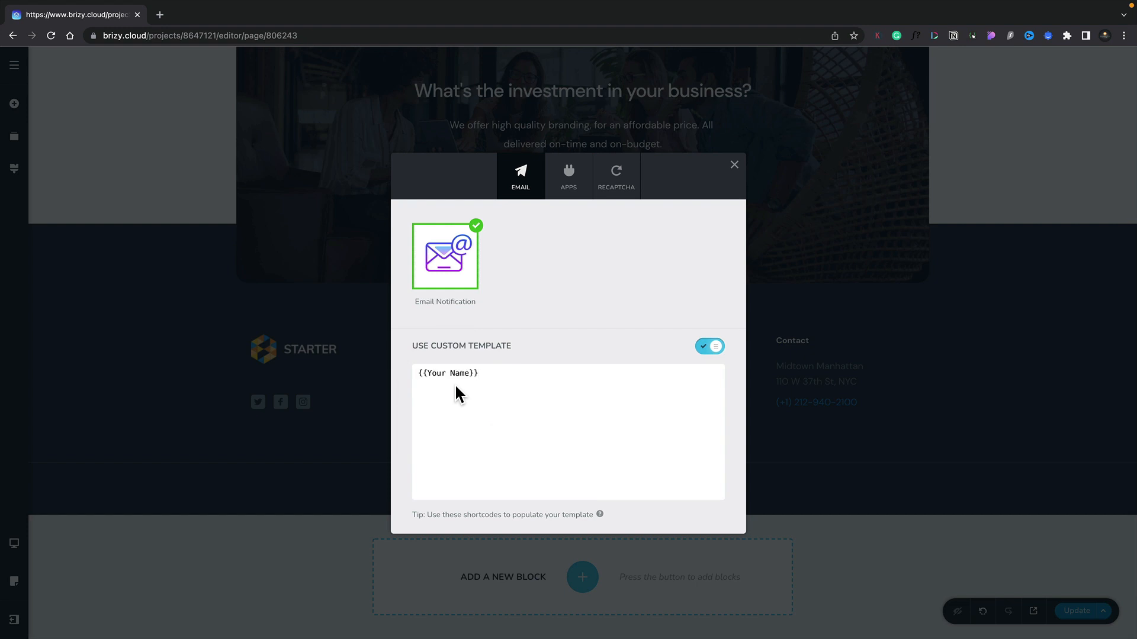
click(418, 373)
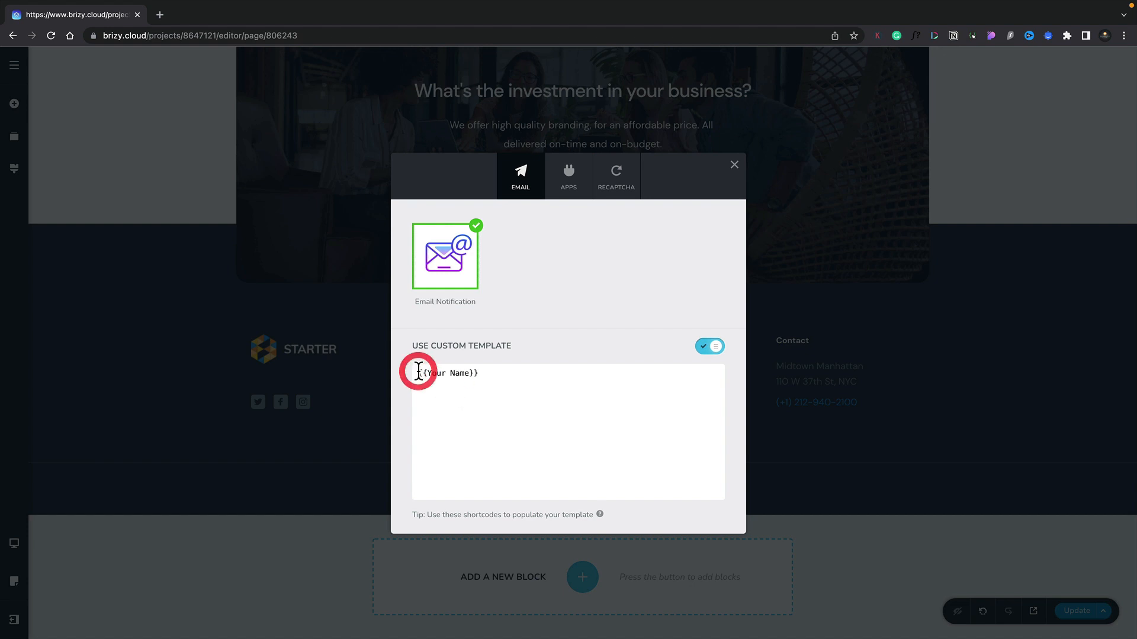
text(Hi)
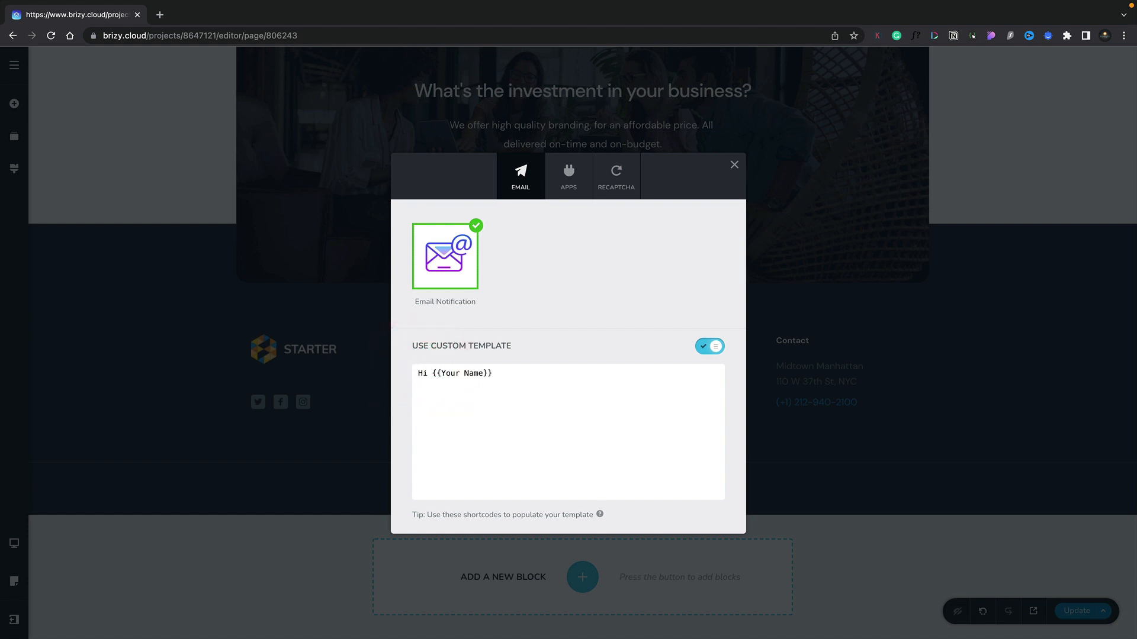
text(,)
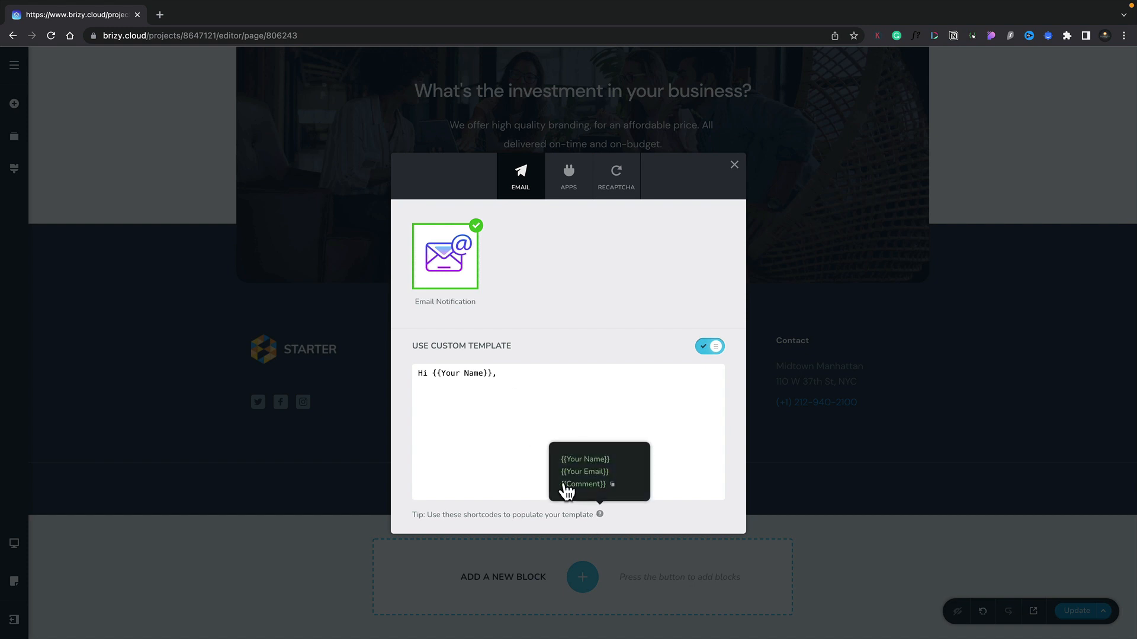
mouse_move(528, 403)
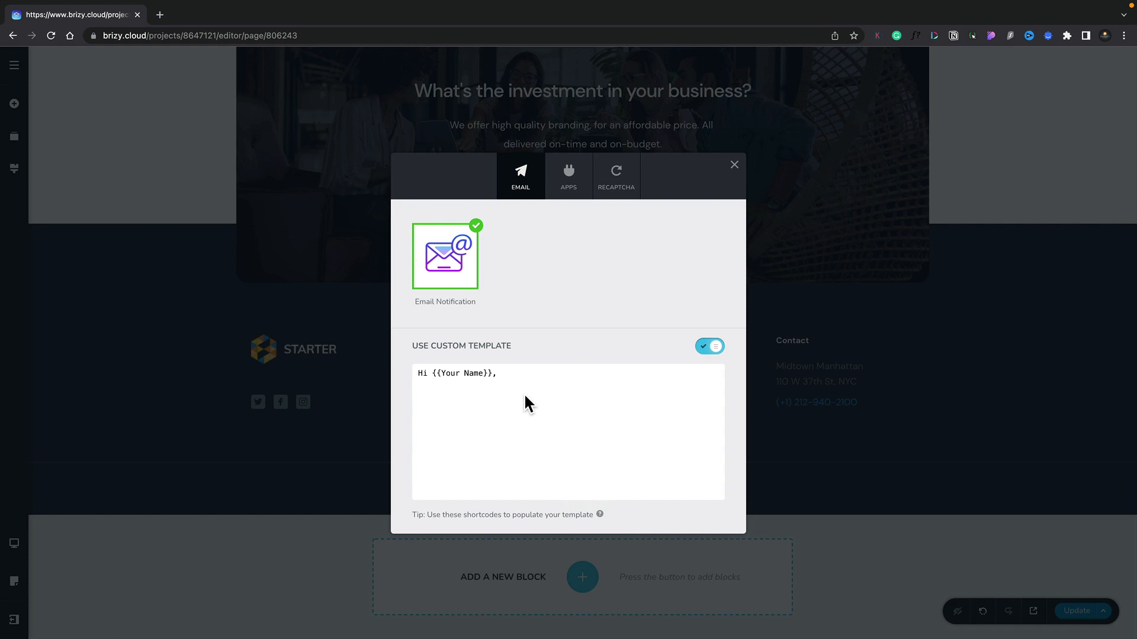
click(709, 346)
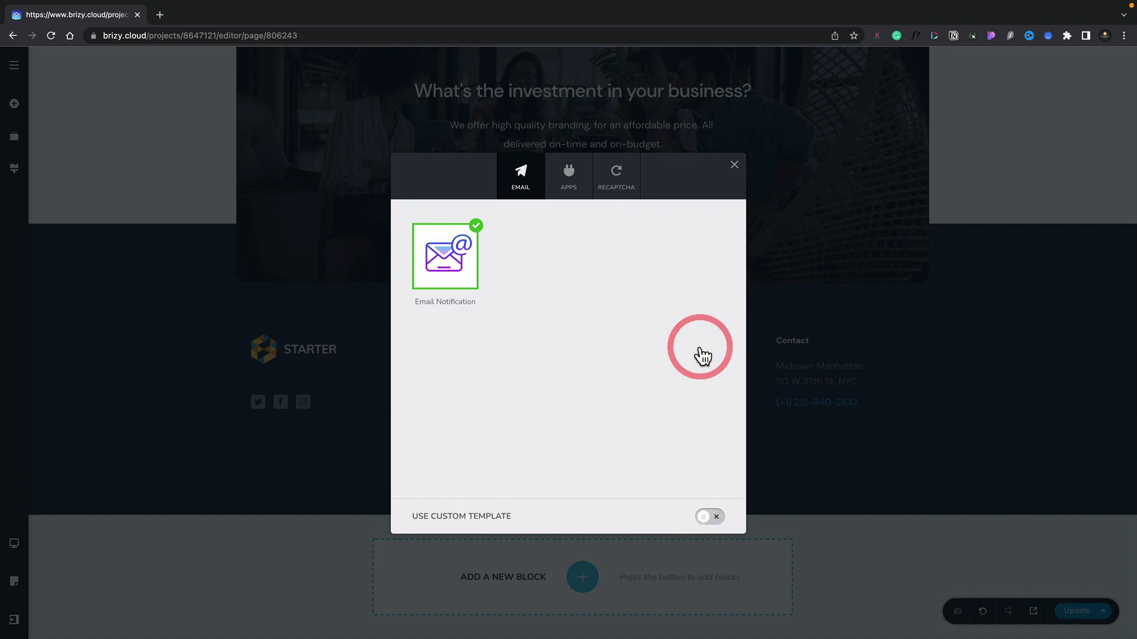
mouse_move(577, 236)
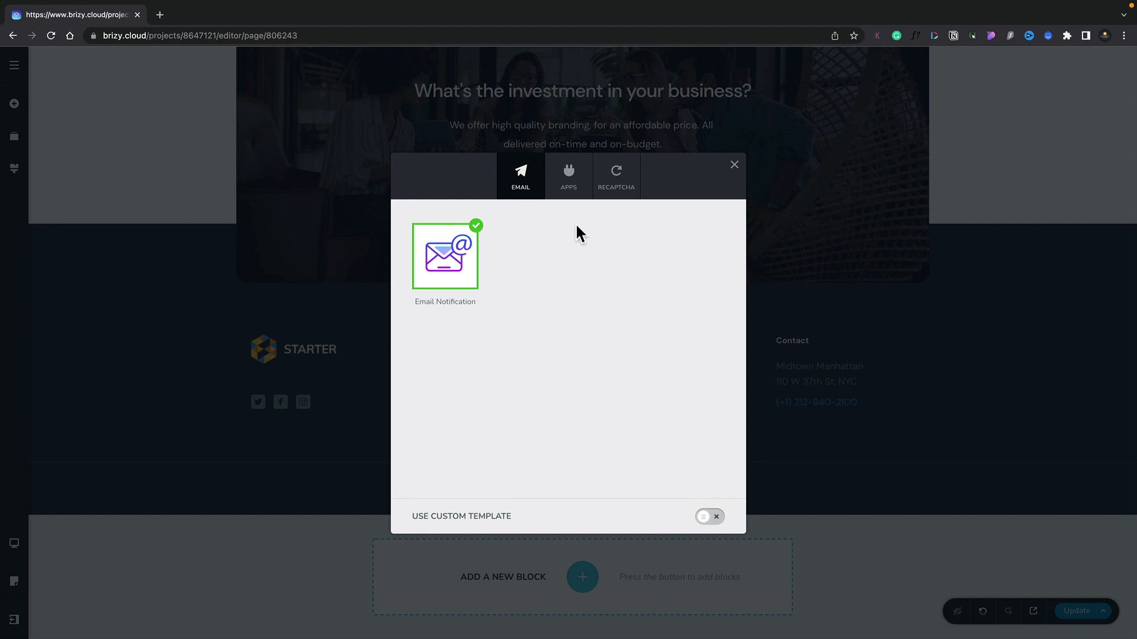
mouse_move(568, 174)
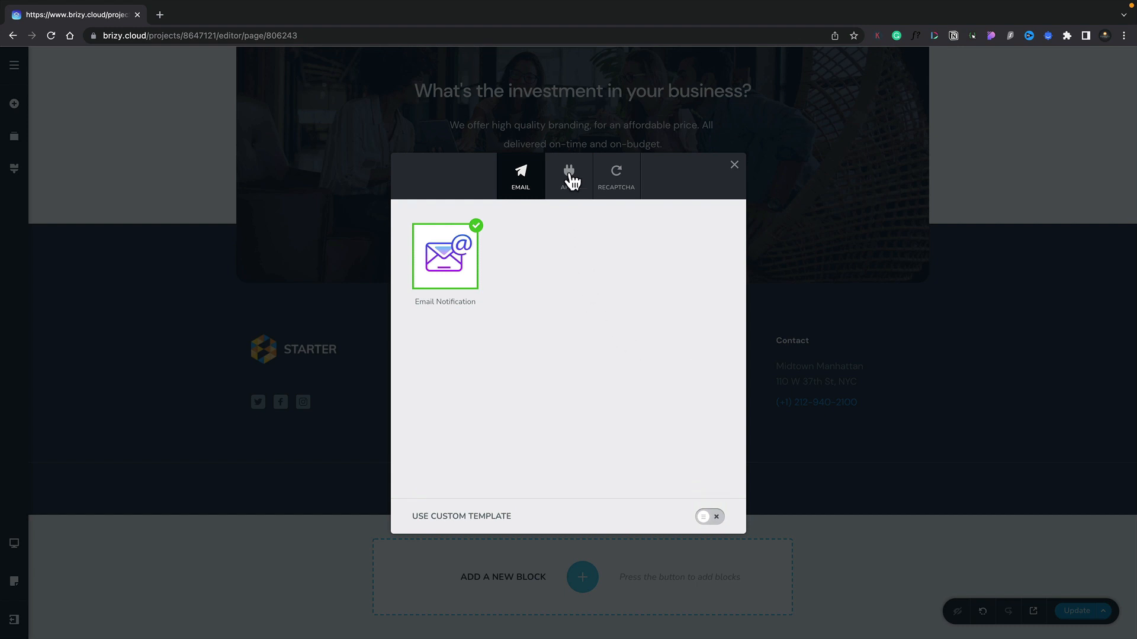
View the MailChimp API-key connection prompt under Apps, then move to the Recaptcha section
click(568, 174)
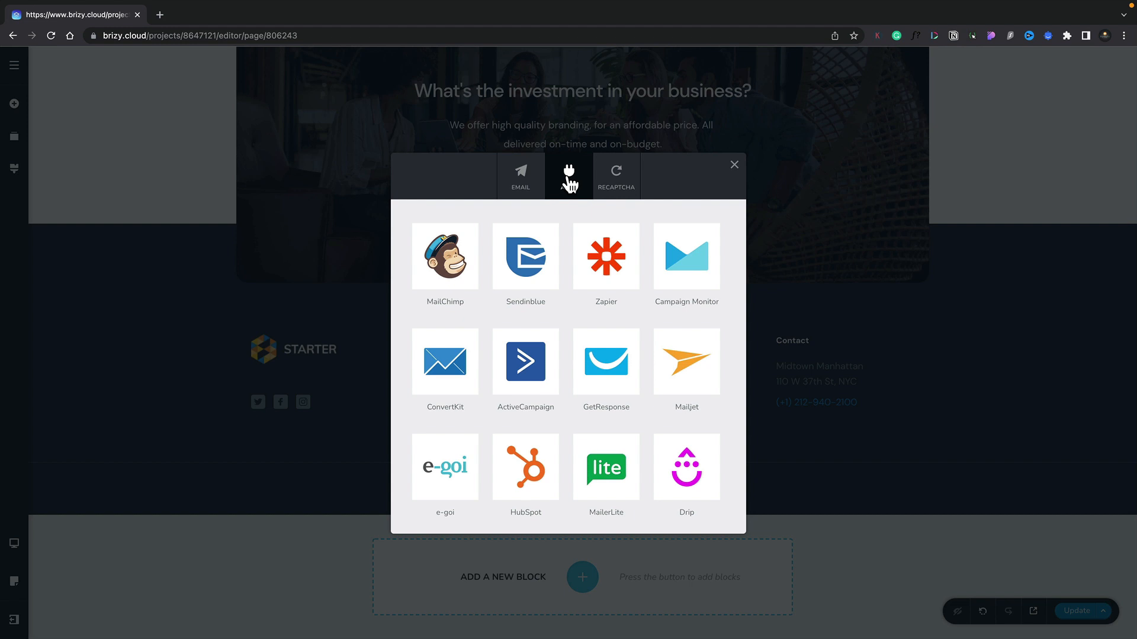
mouse_move(523, 223)
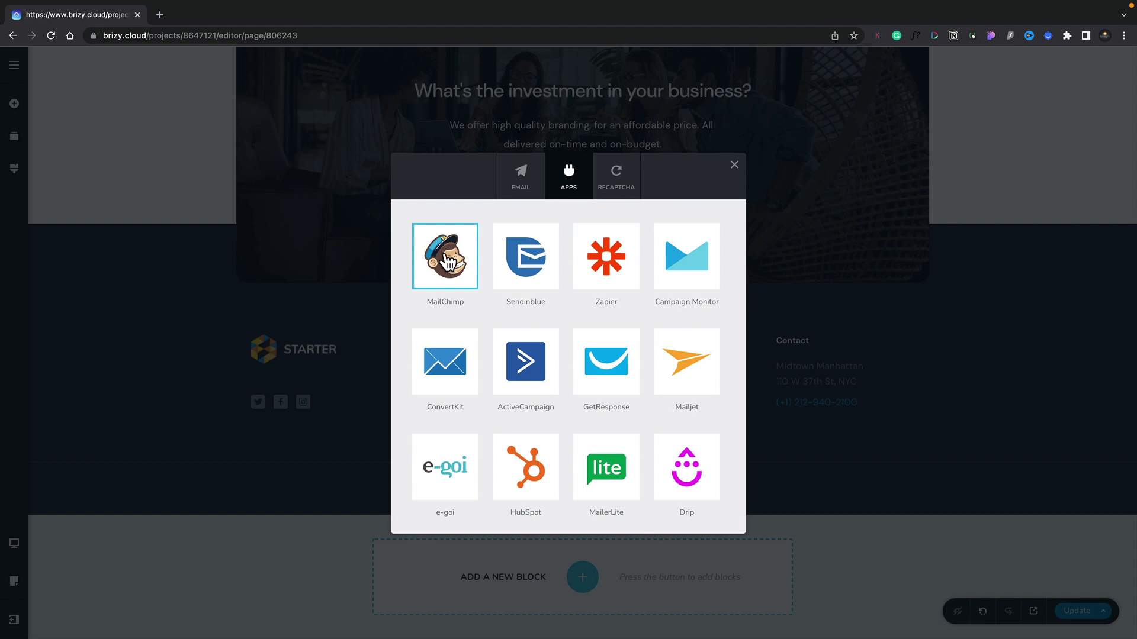
click(444, 256)
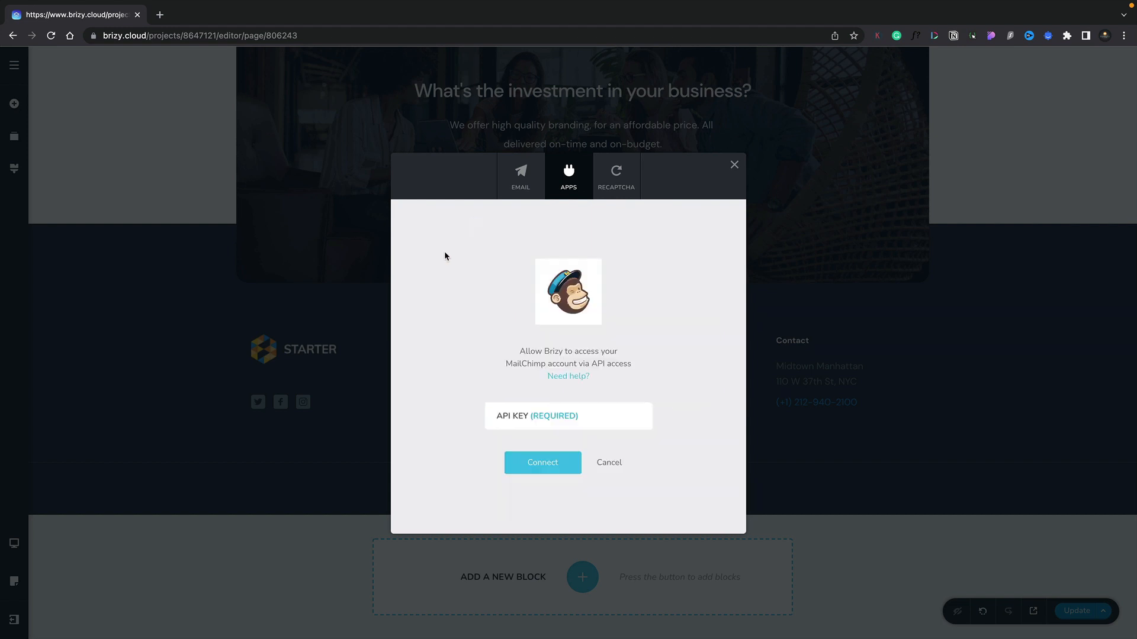
mouse_move(443, 324)
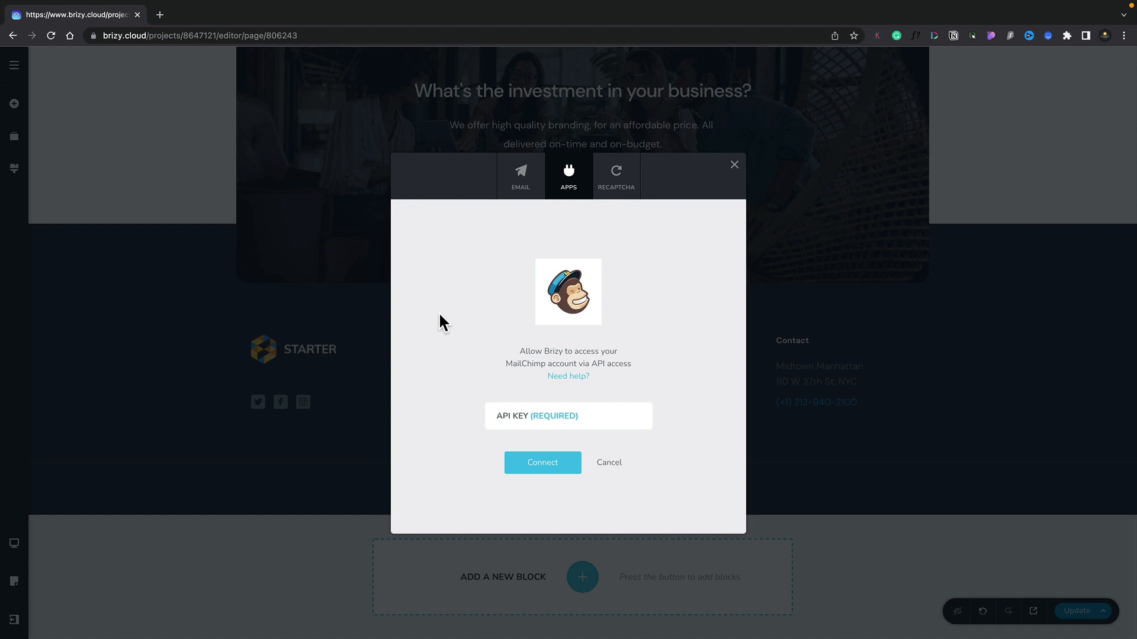
click(616, 176)
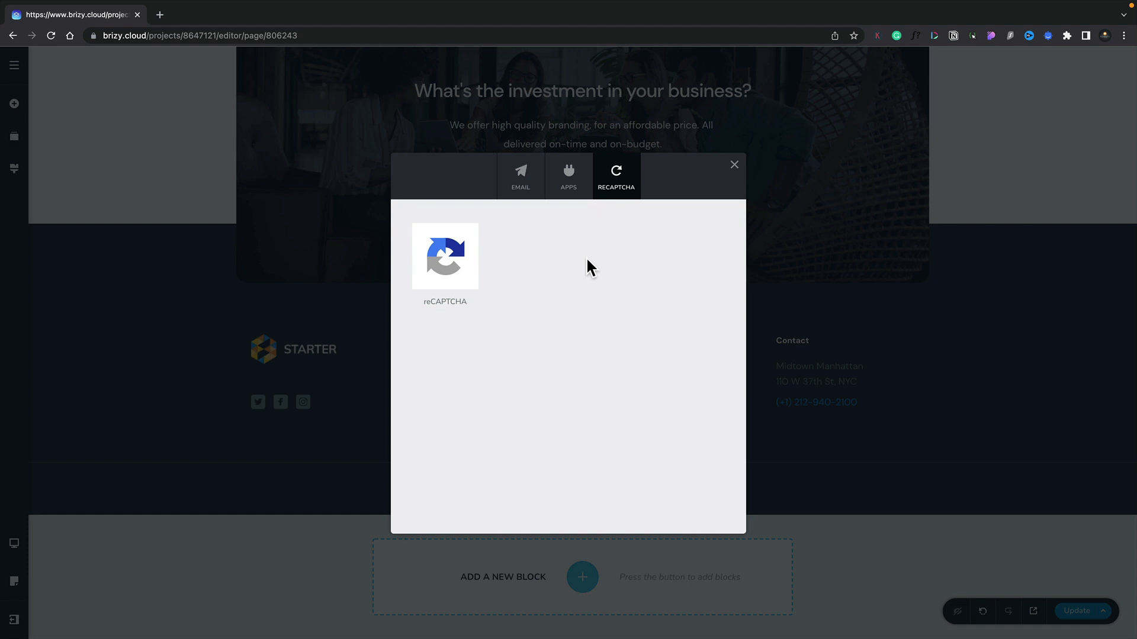
View the reCAPTCHA key prompt, cancel without connecting and close the integrations panel
click(444, 256)
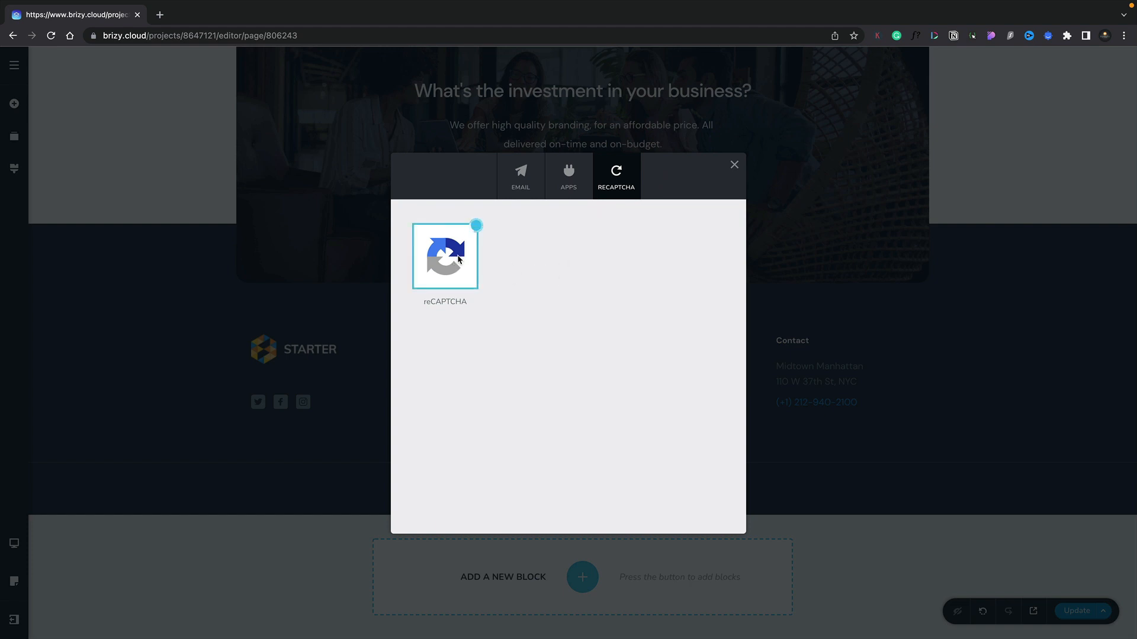
click(445, 255)
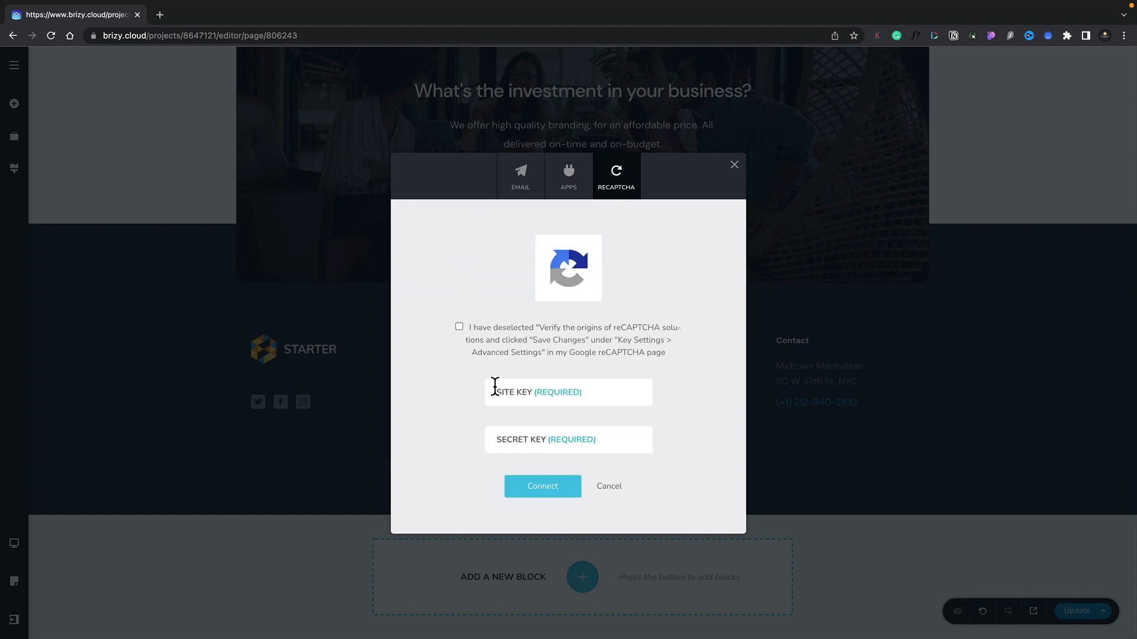
mouse_move(541, 485)
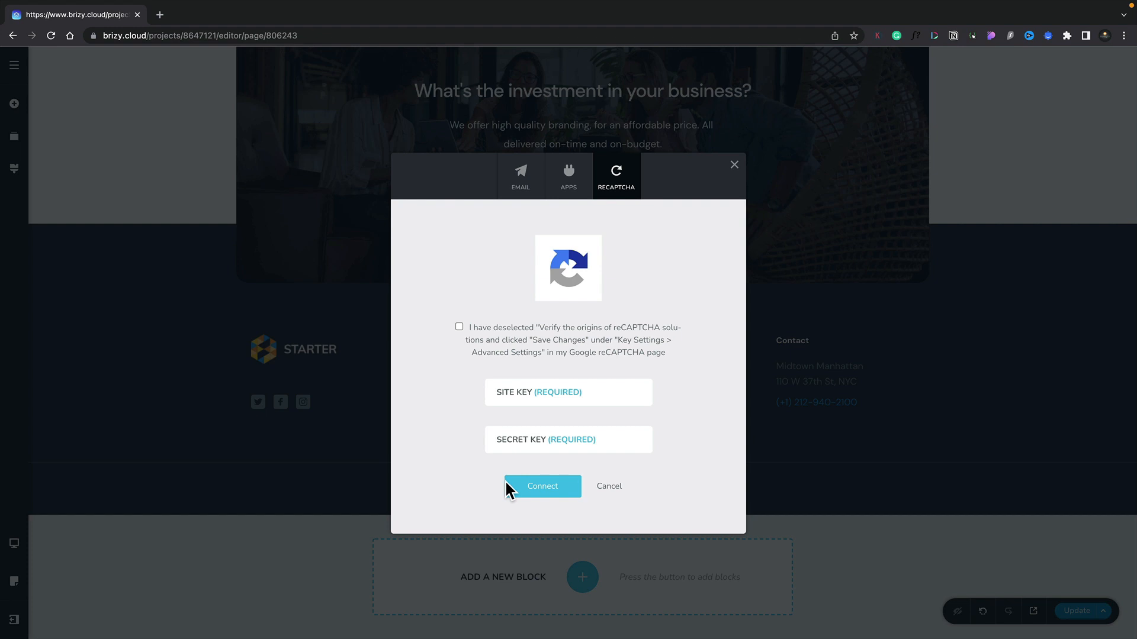
mouse_move(609, 495)
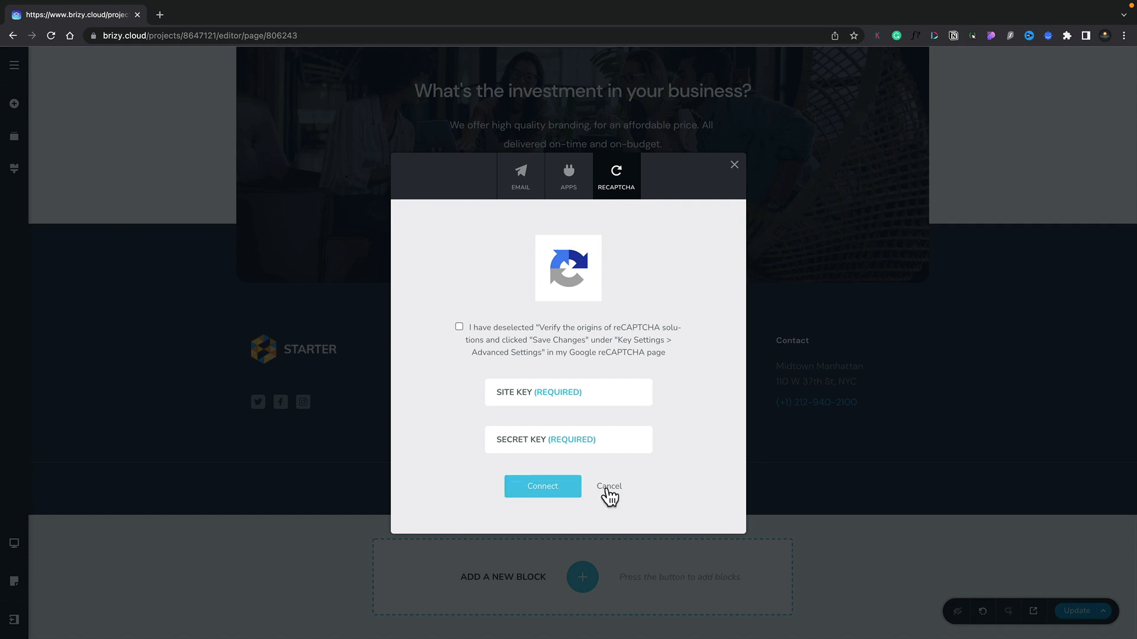
click(609, 486)
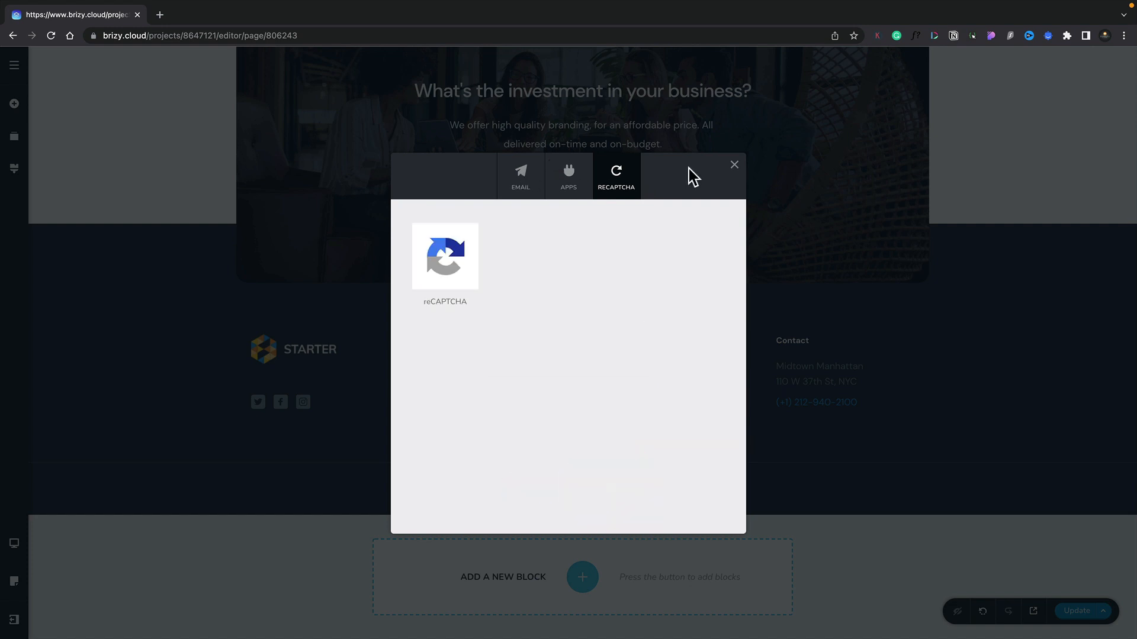
click(734, 164)
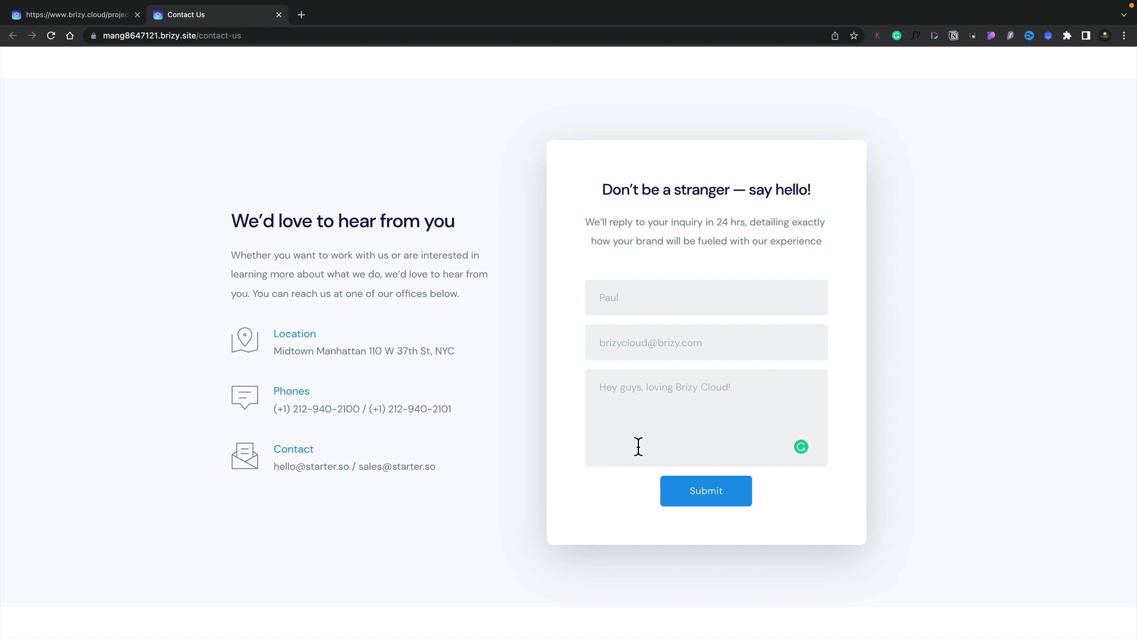
Submit the filled test message on the live Contact Us page to get the success confirmation
click(705, 490)
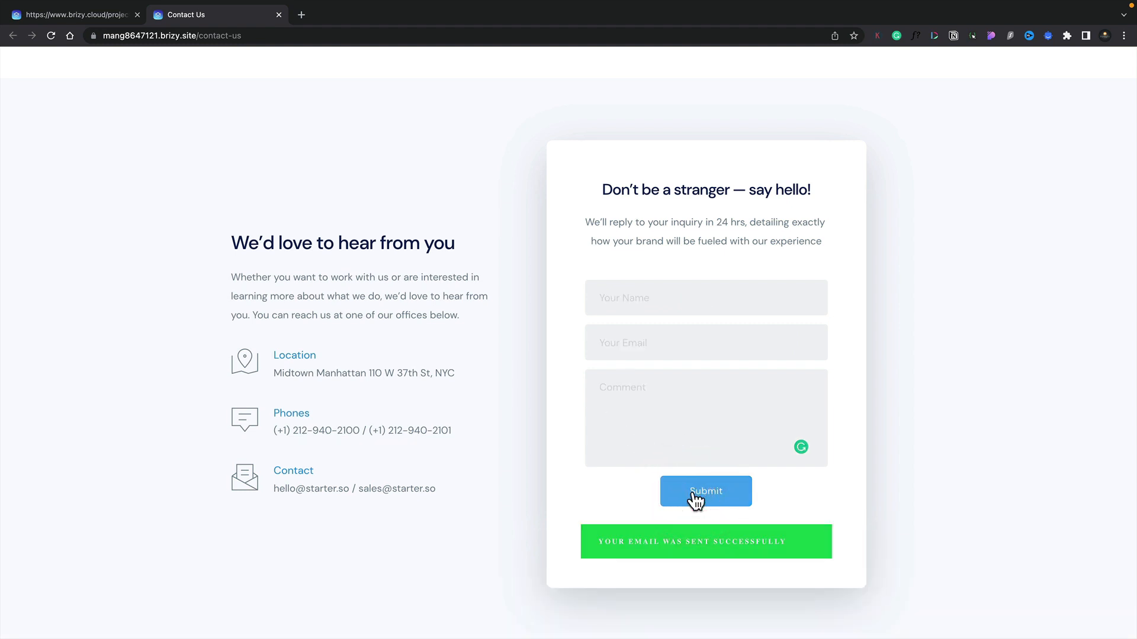